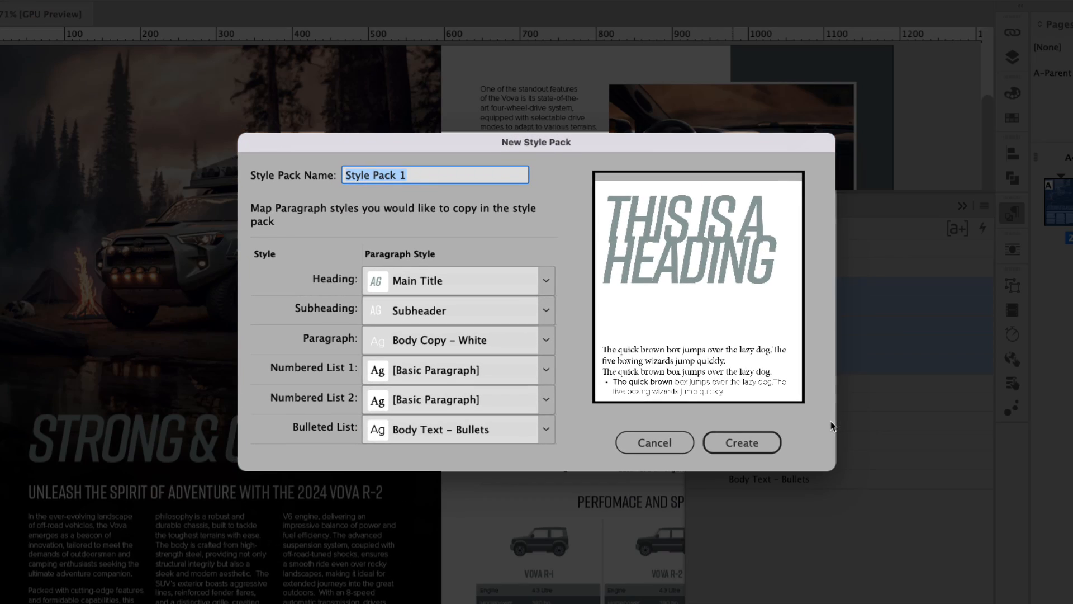
- Preview a 'Strong Style –' style pack name and the Paragraph Styles panel, then close both
type("Strong Style –")
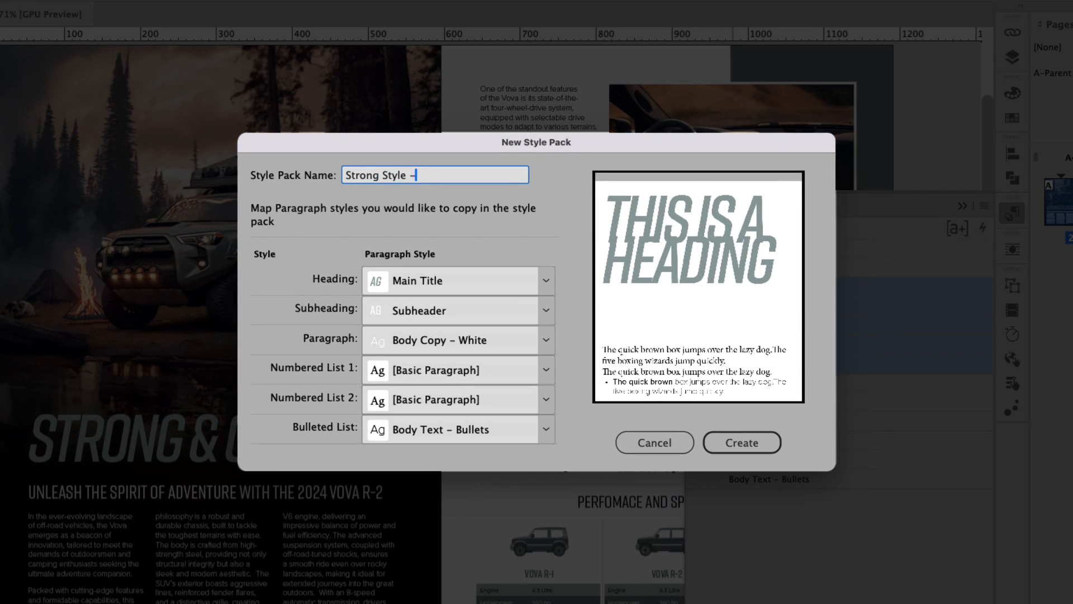
left_click(742, 442)
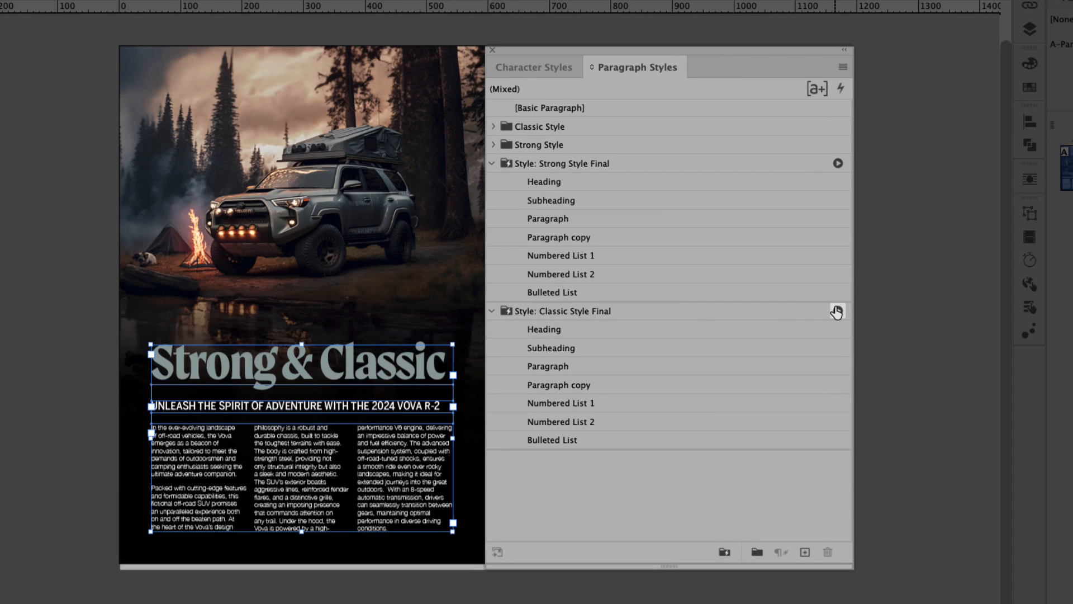
left_click(837, 163)
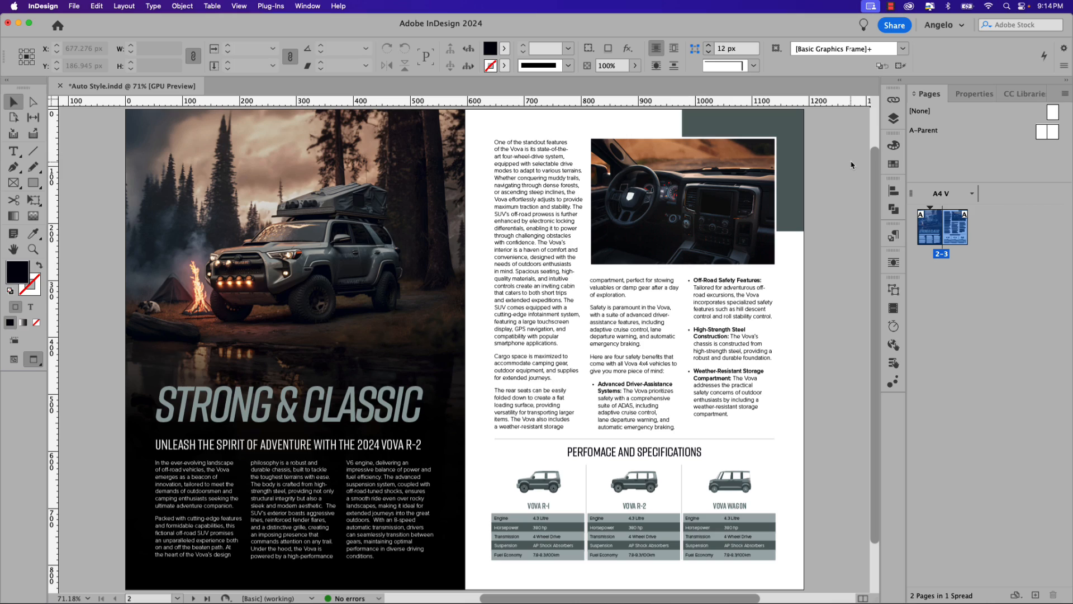
- Show Paragraph Styles, select the Strong Style group and expand the Classic Style group
left_click(256, 5)
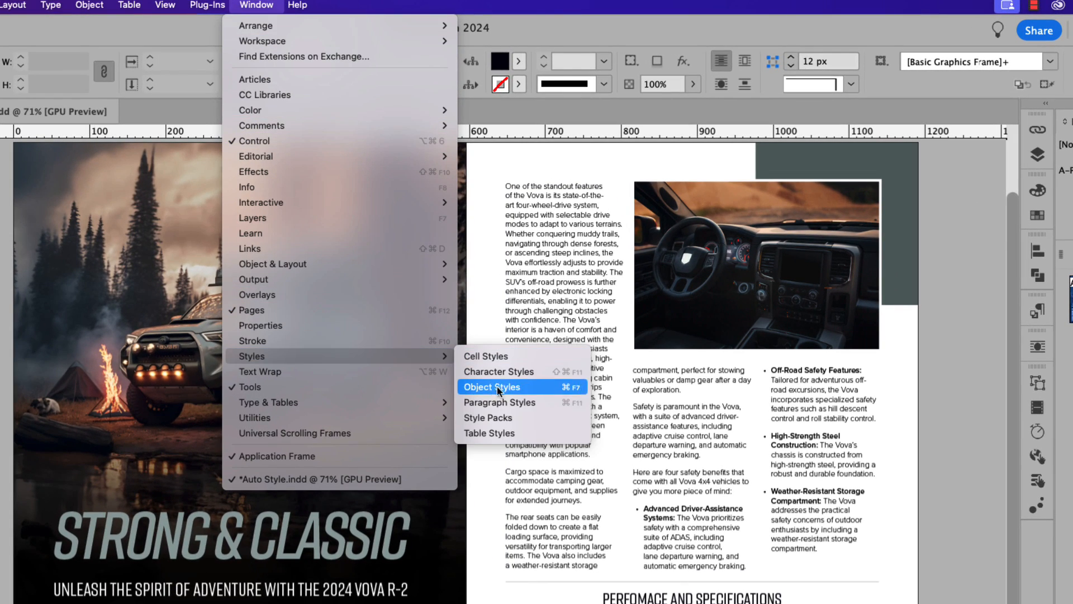
left_click(499, 402)
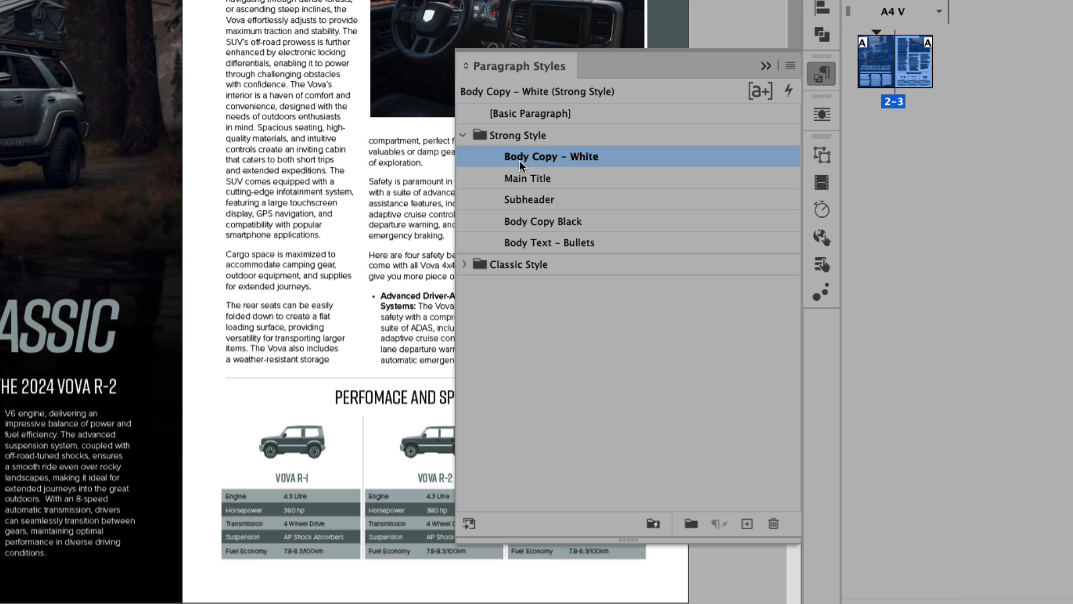
mouse_move(507, 144)
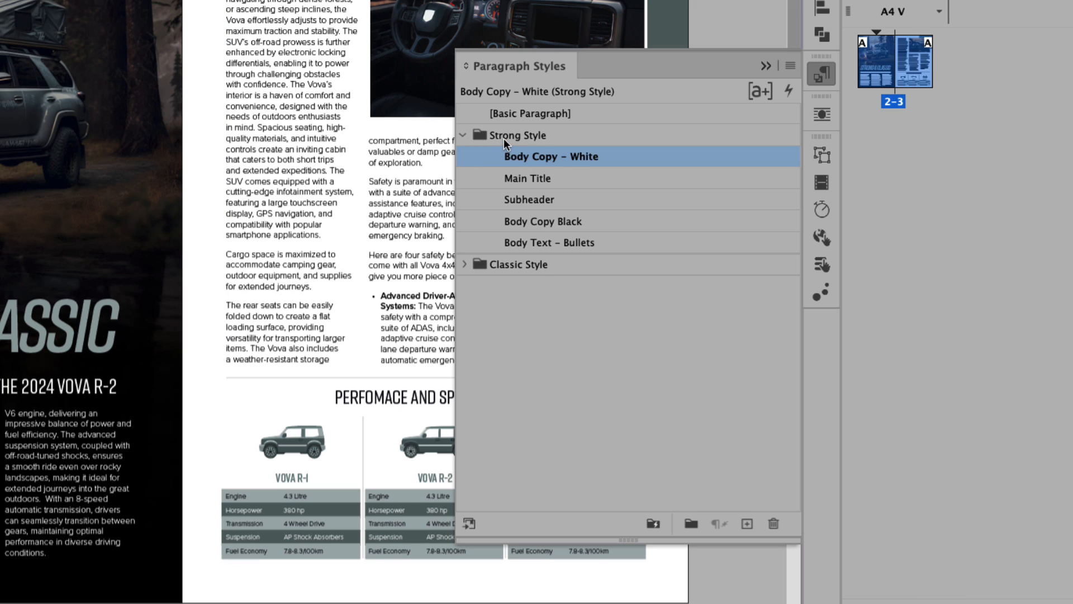
left_click(519, 135)
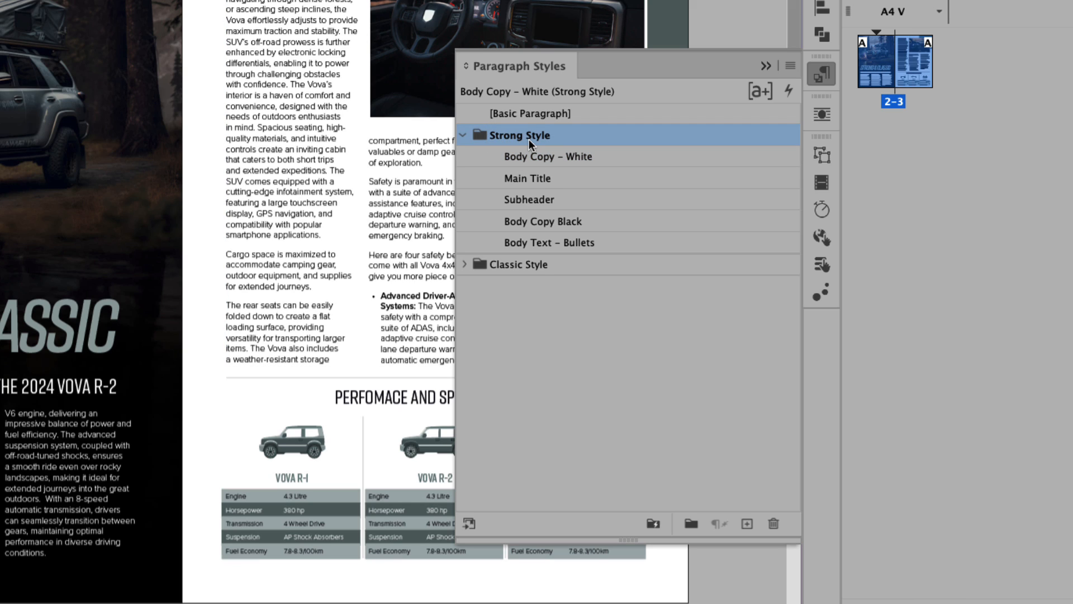
mouse_move(547, 165)
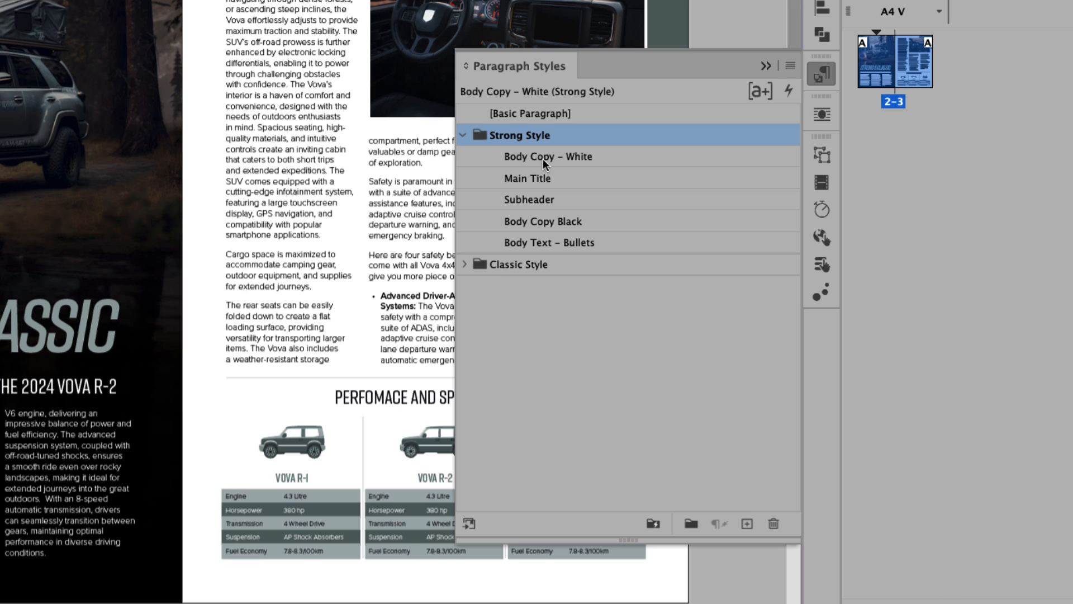
mouse_move(512, 207)
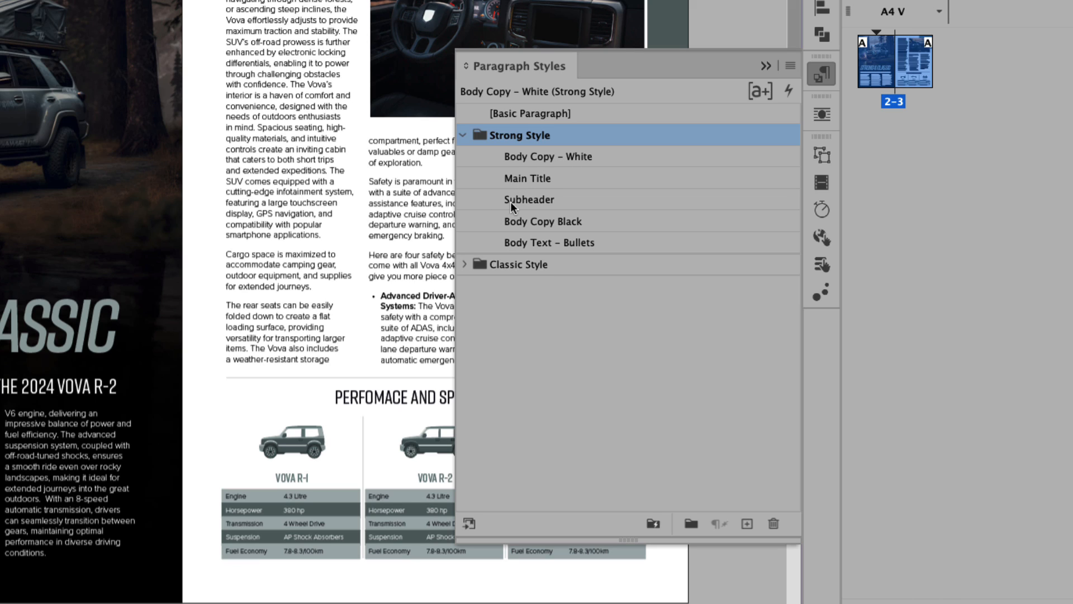
mouse_move(546, 231)
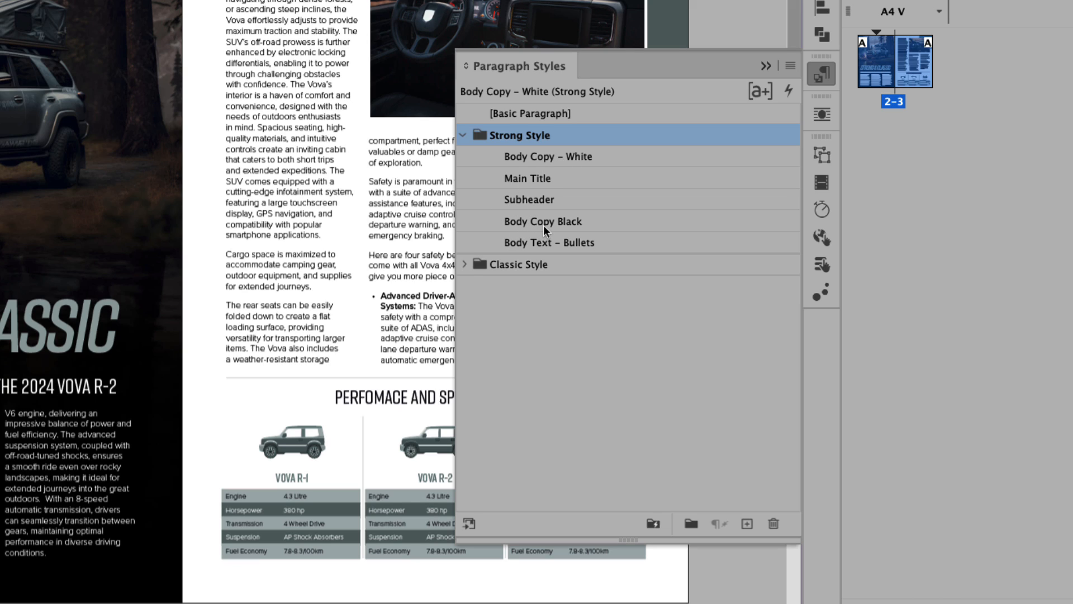
mouse_move(570, 254)
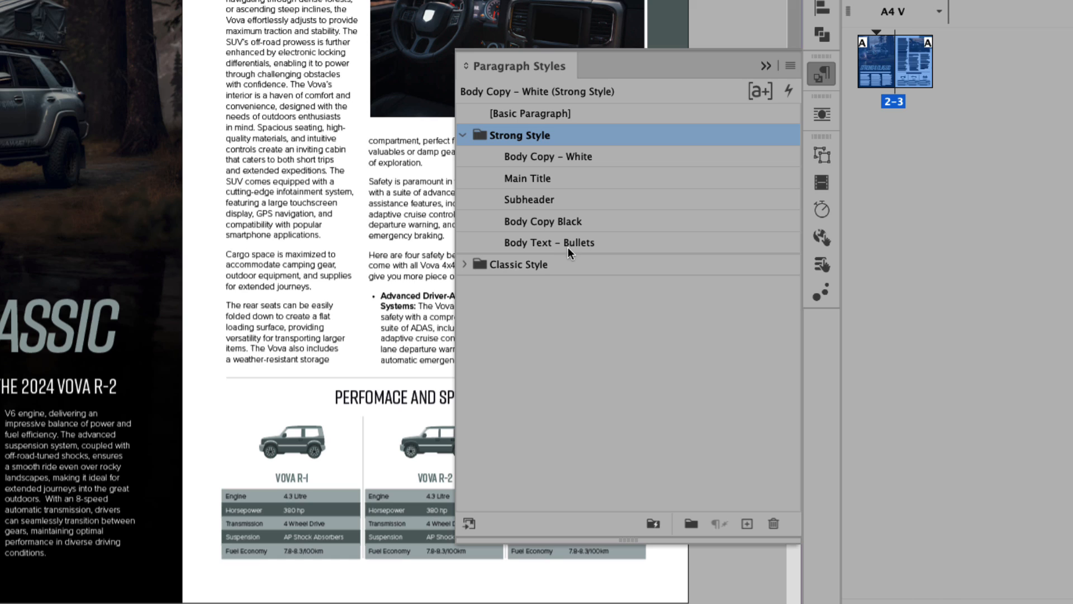
left_click(465, 264)
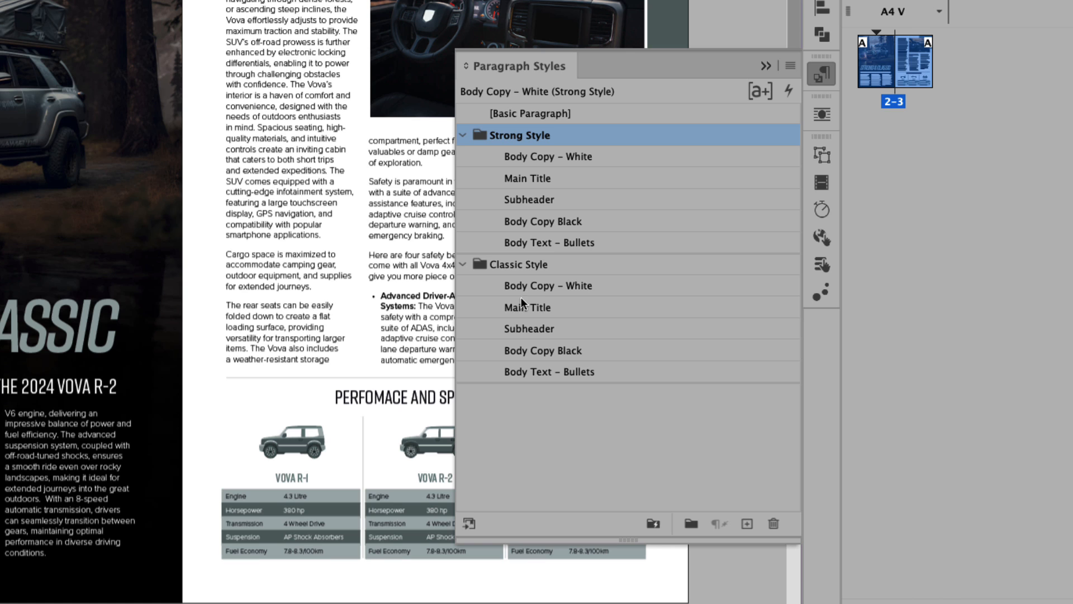
mouse_move(550, 373)
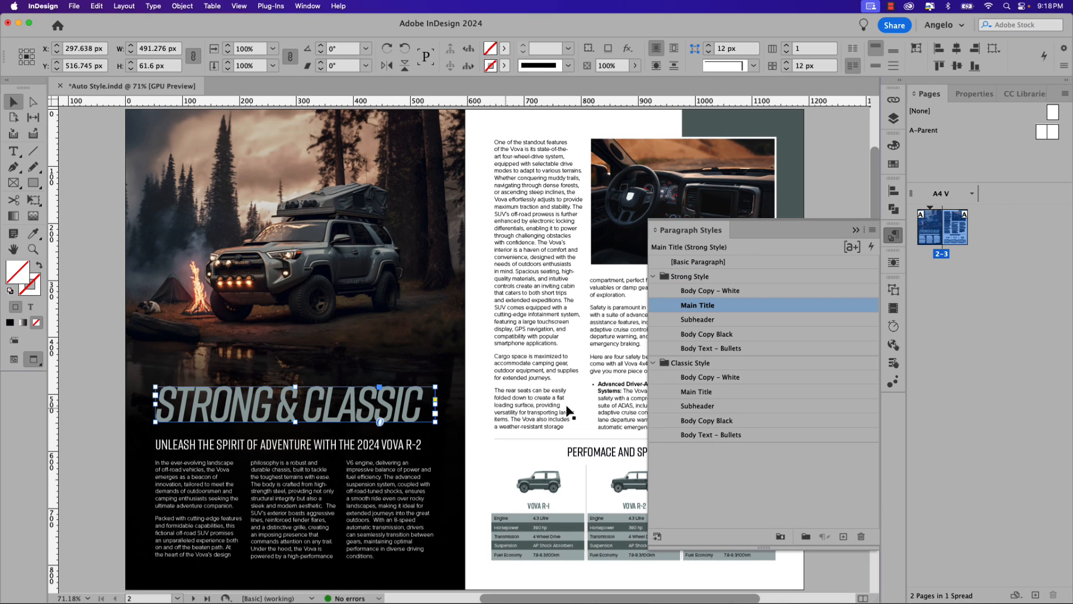
left_click(697, 391)
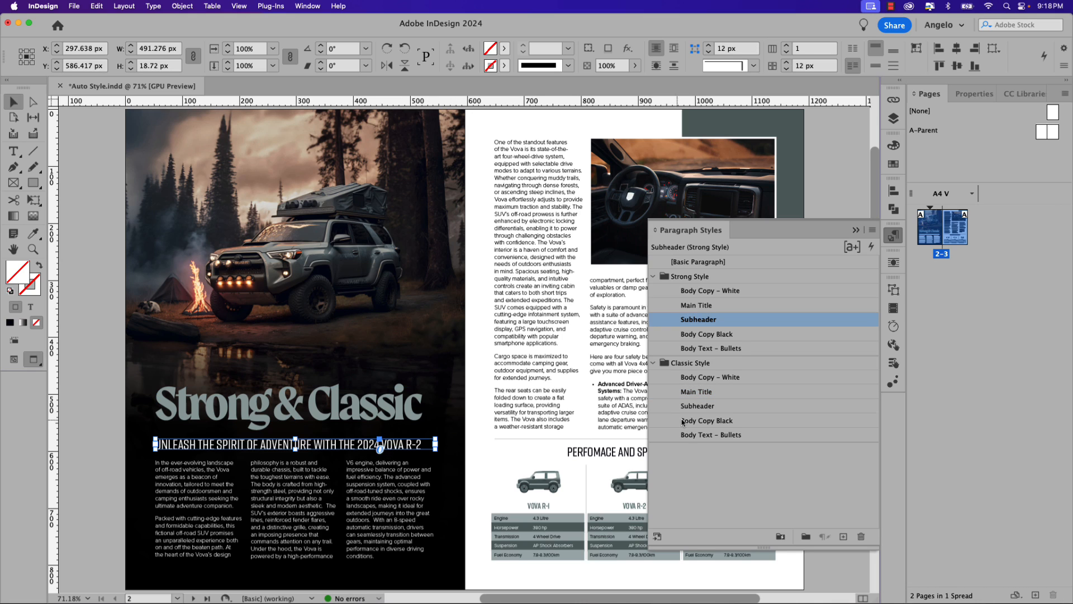
left_click(697, 406)
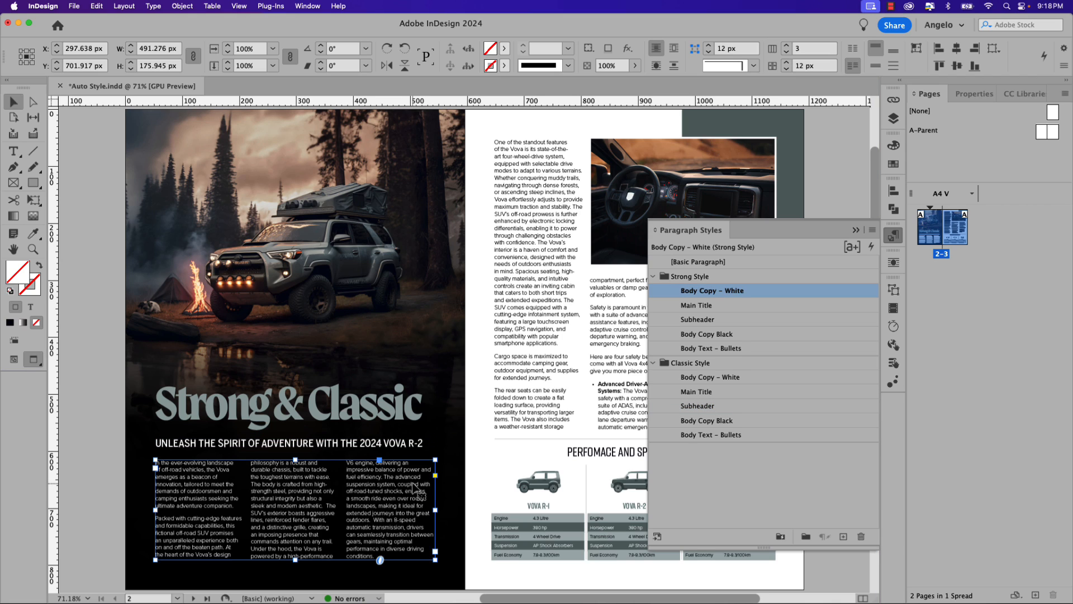
mouse_move(662, 428)
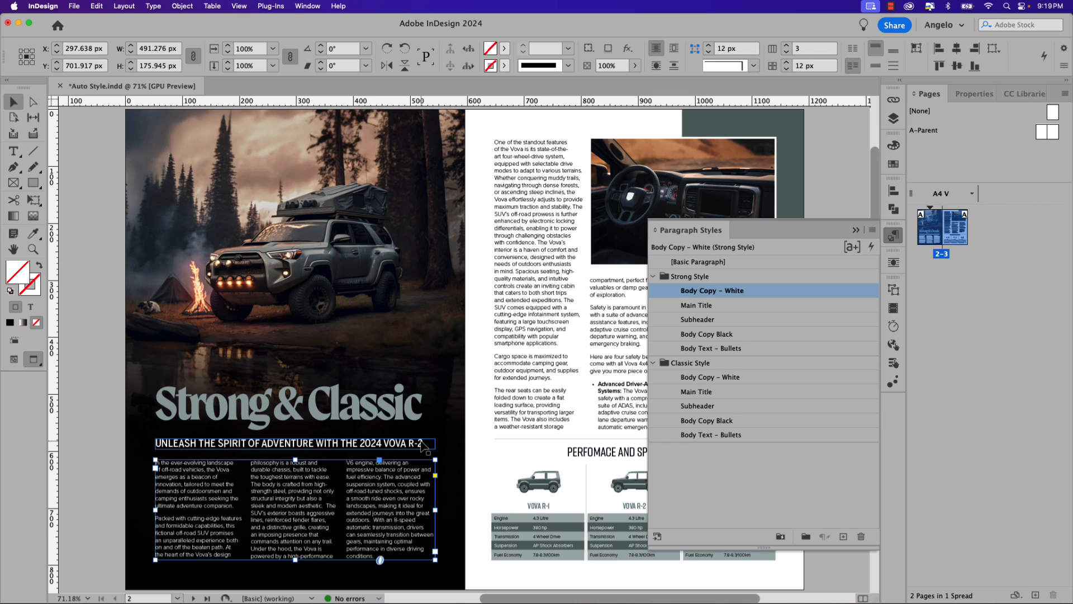
left_click(698, 319)
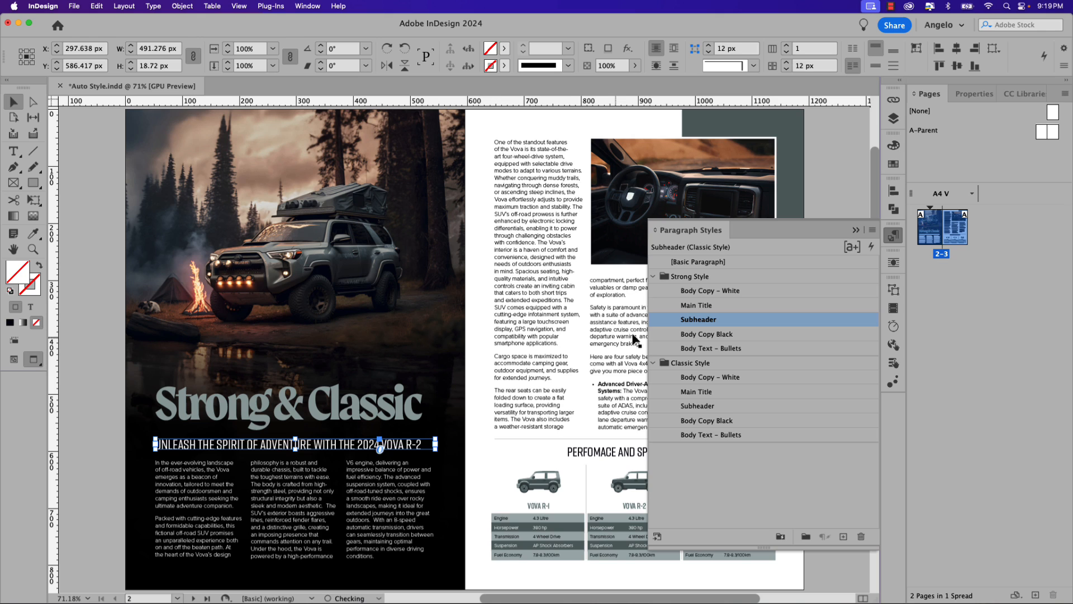
left_click(697, 391)
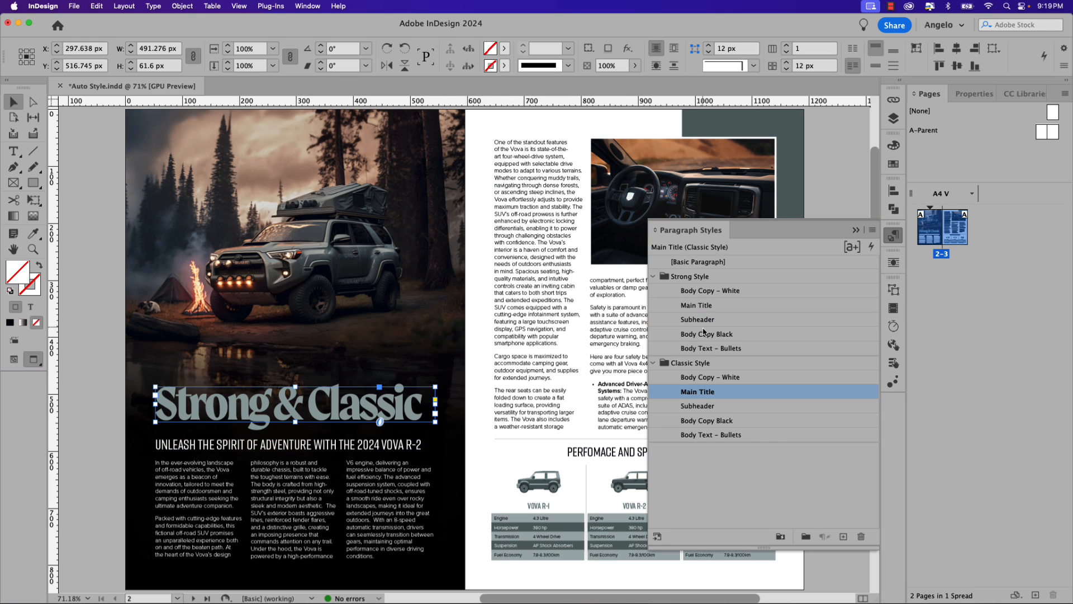
left_click(696, 305)
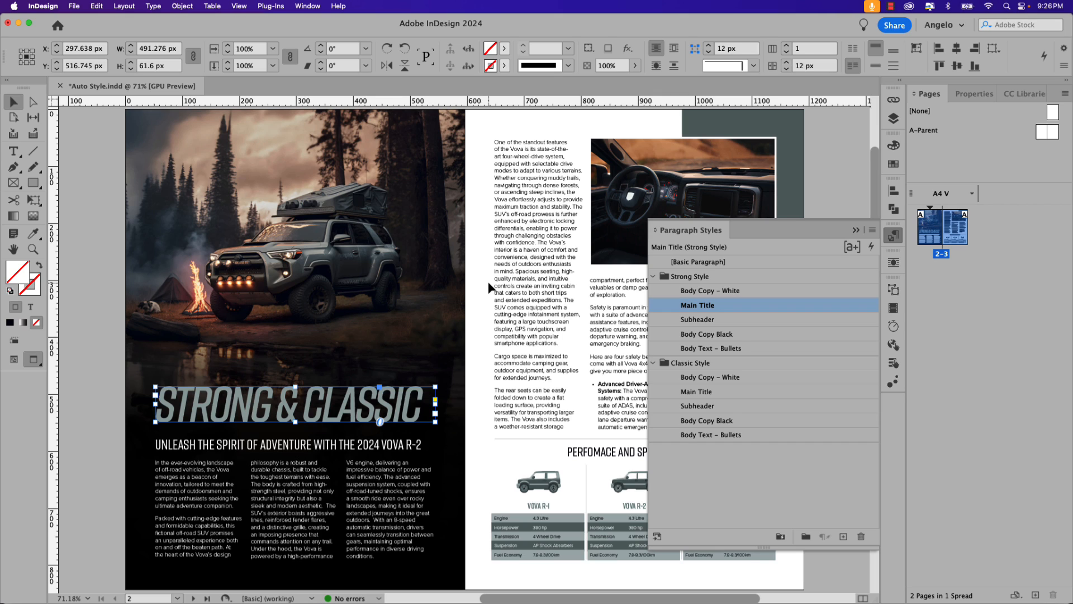
- Copy the five Strong Style paragraph styles into a new pack named 'Strong Style – Final'
left_click(710, 290)
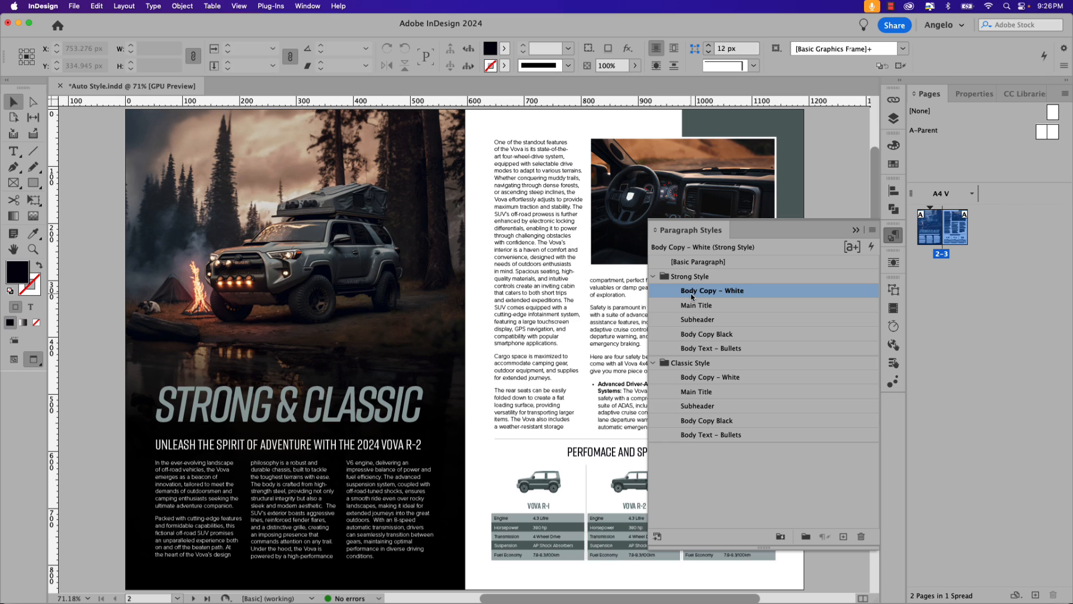
key("shift")
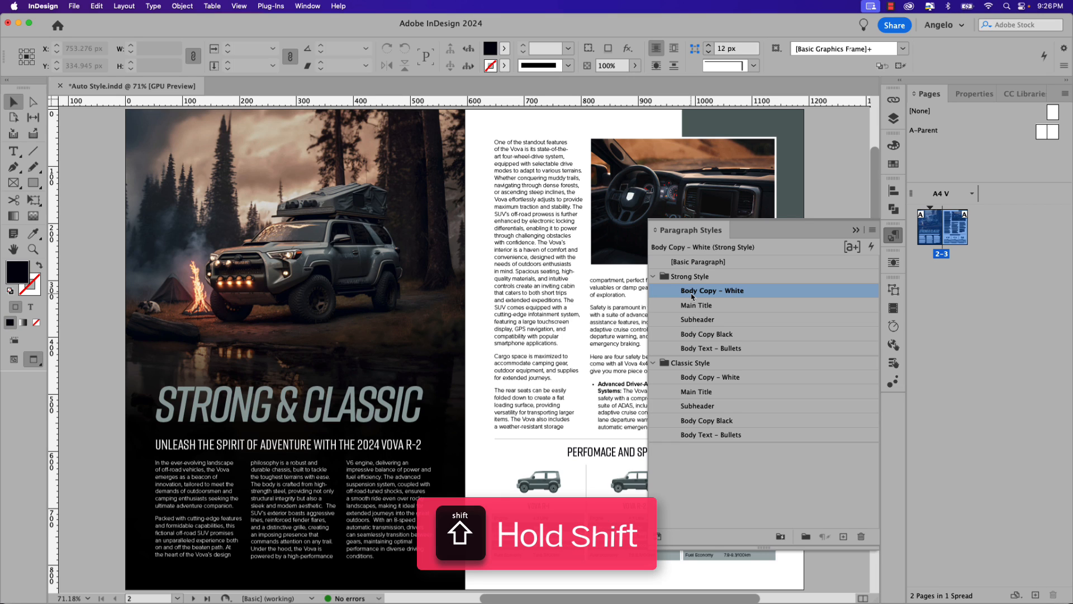
left_click(713, 348)
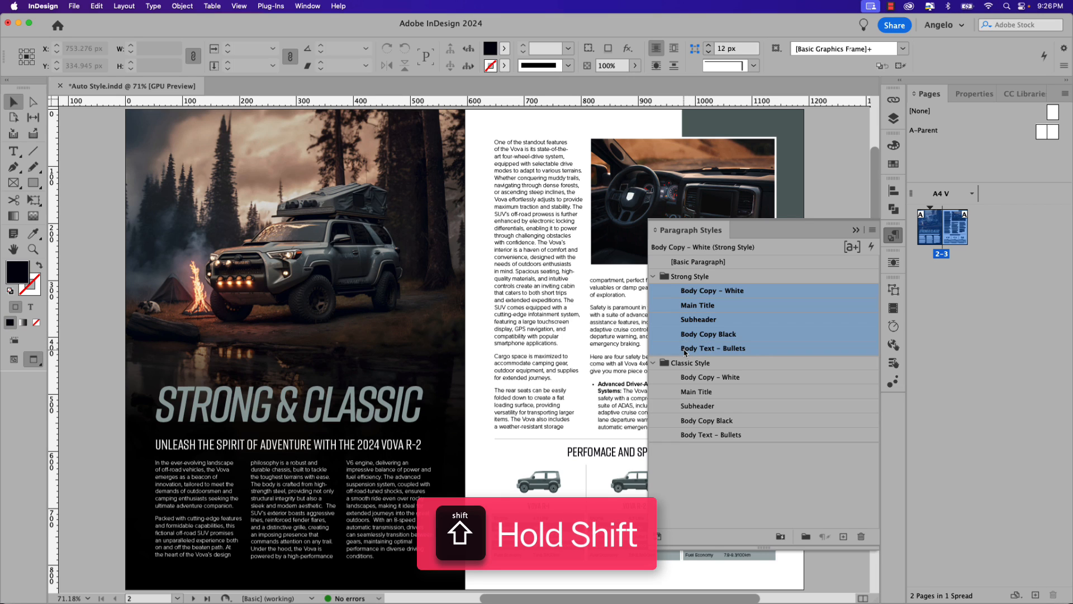
right_click(684, 351)
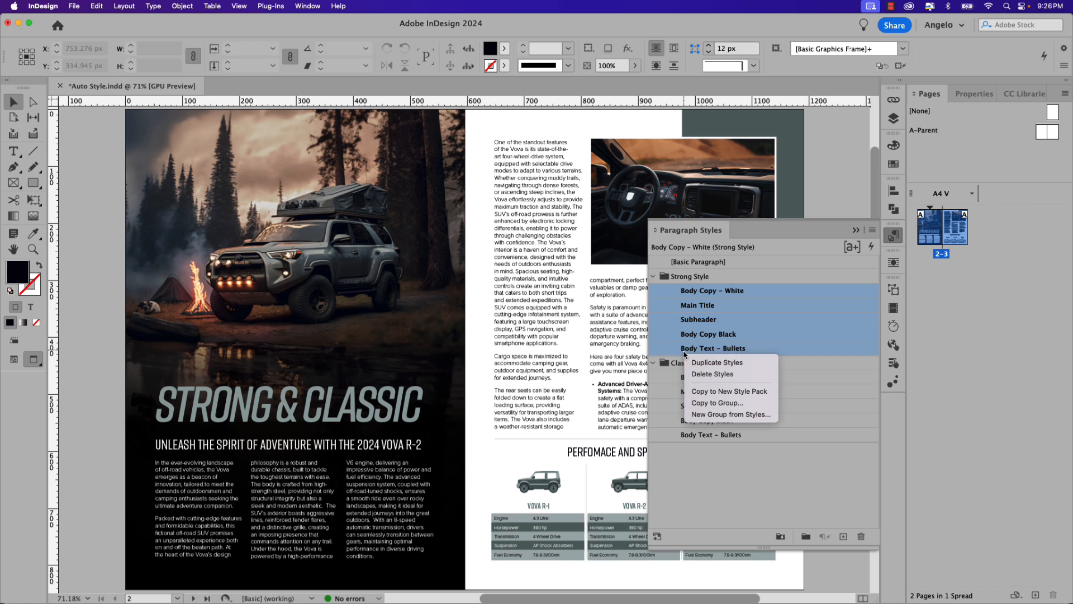
mouse_move(757, 390)
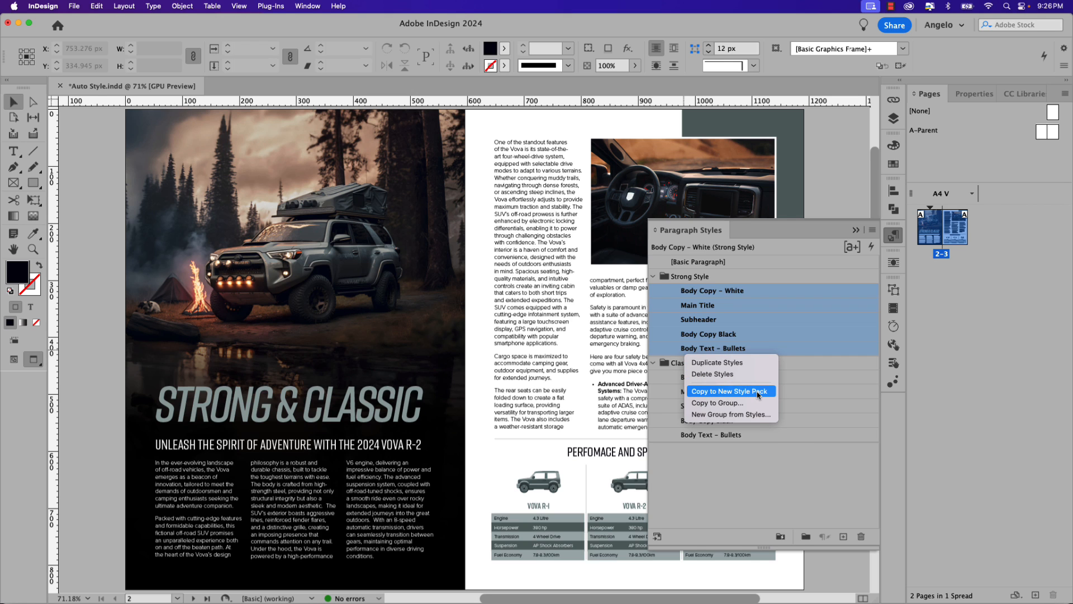
left_click(730, 390)
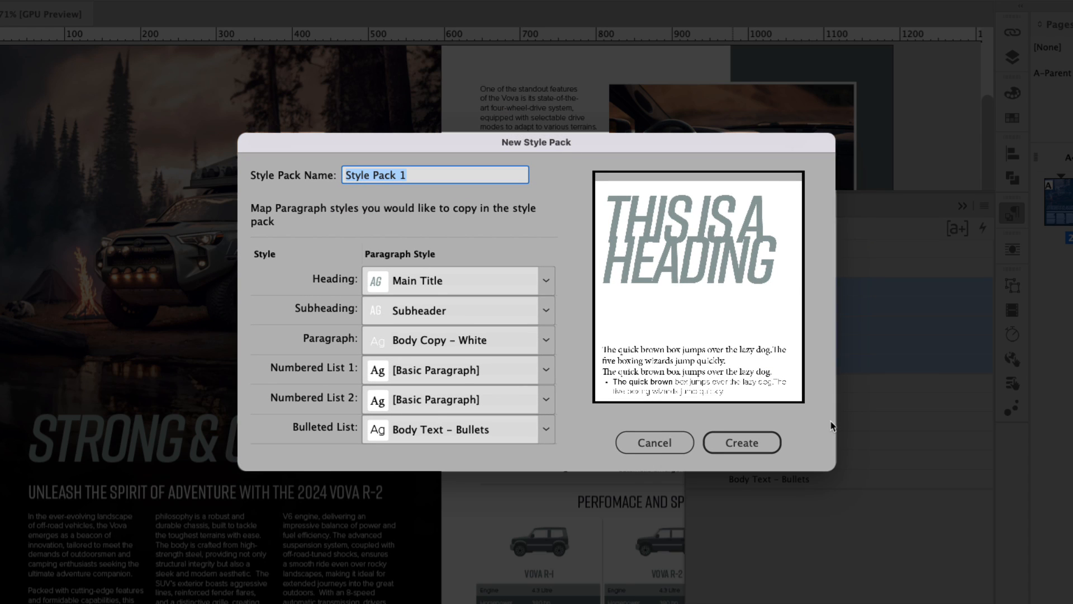
type("Strong")
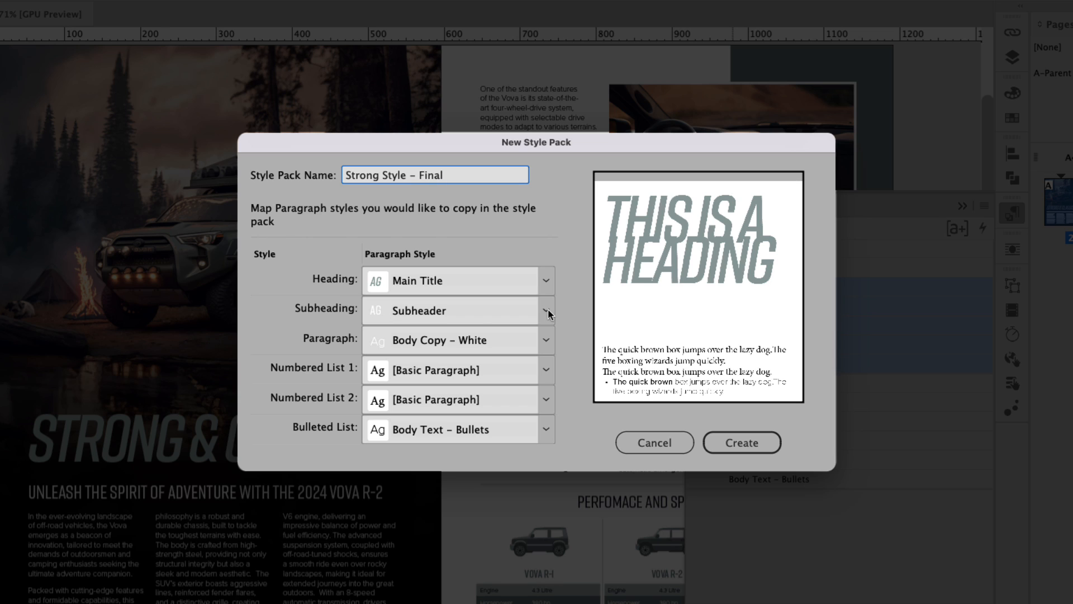
mouse_move(464, 345)
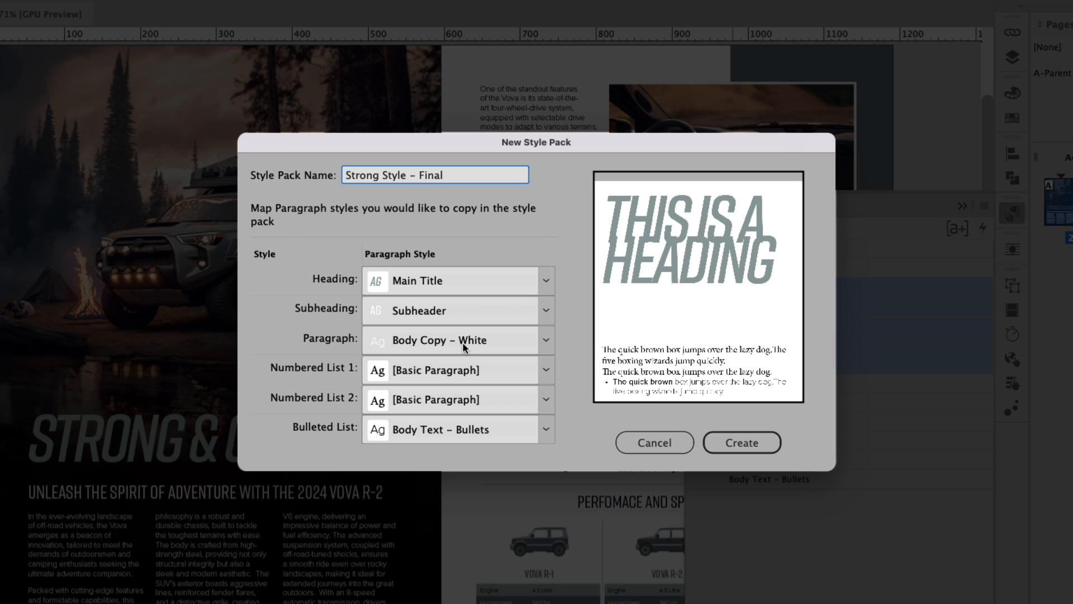
mouse_move(341, 379)
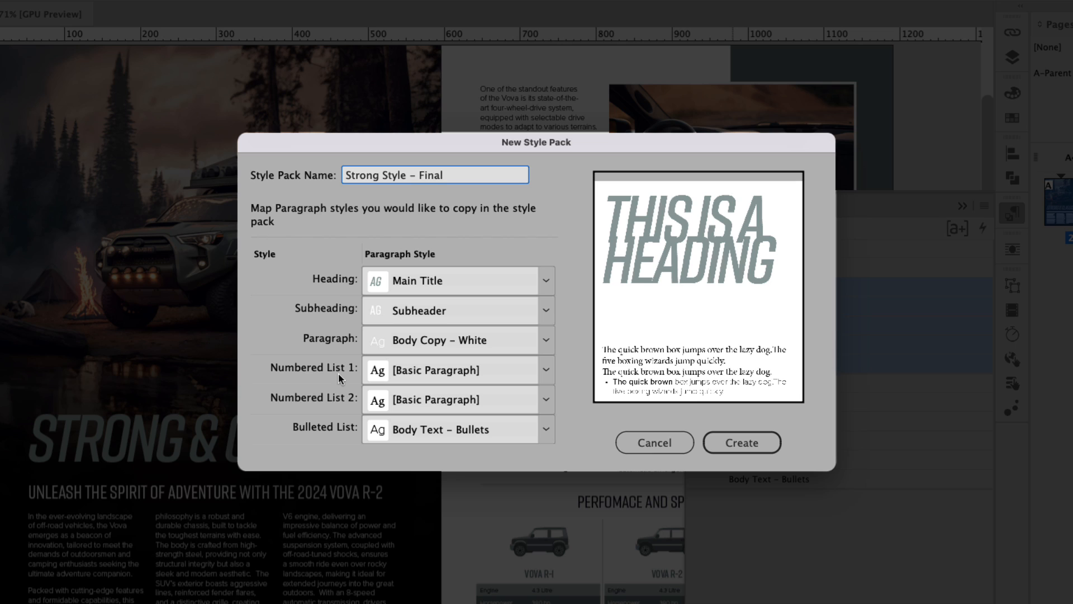
mouse_move(323, 412)
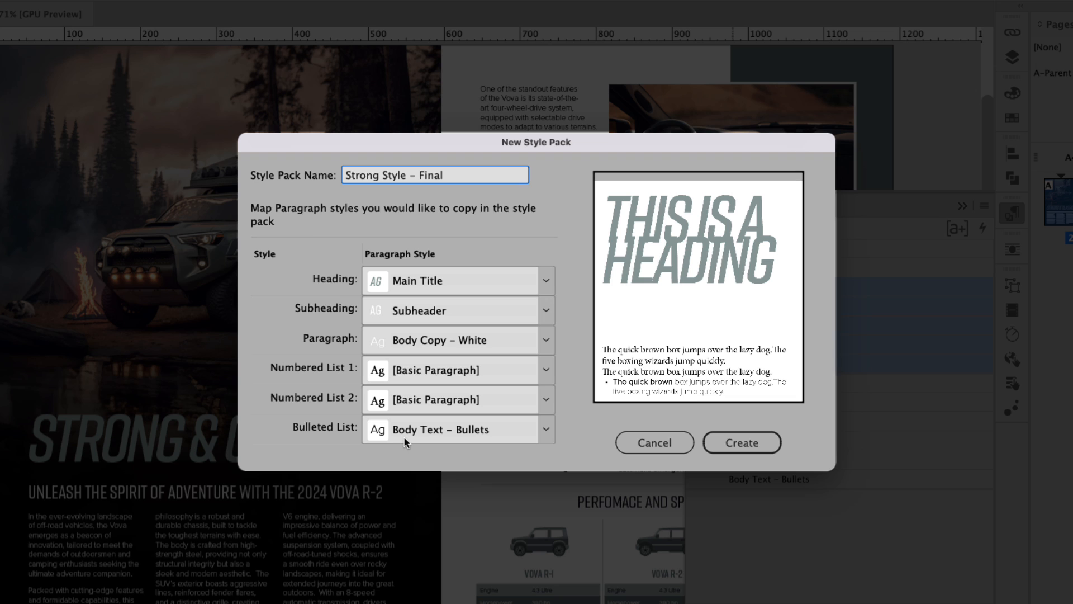
mouse_move(450, 257)
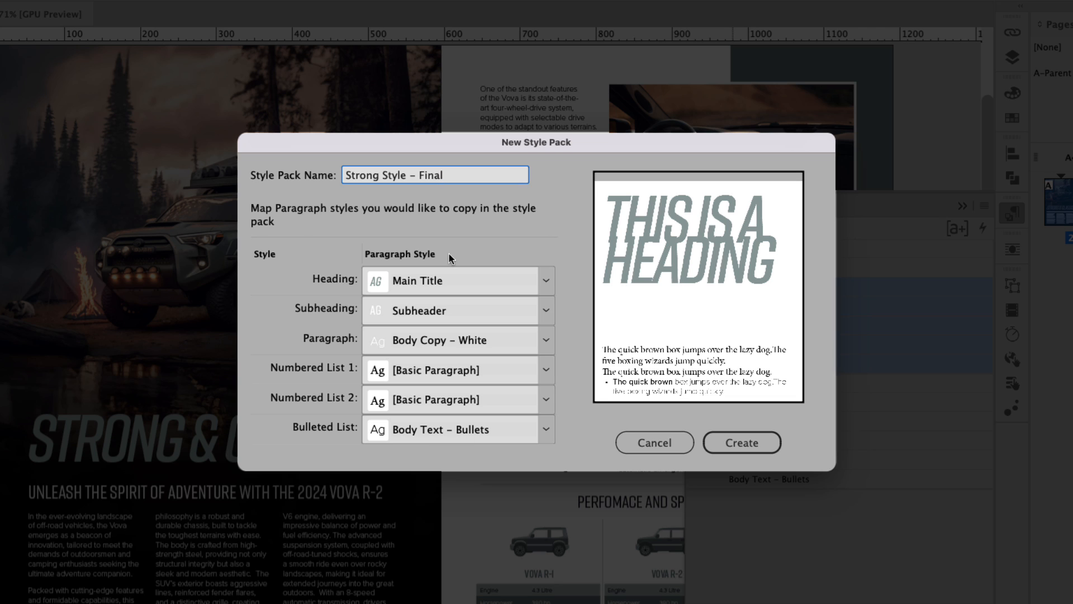
mouse_move(521, 427)
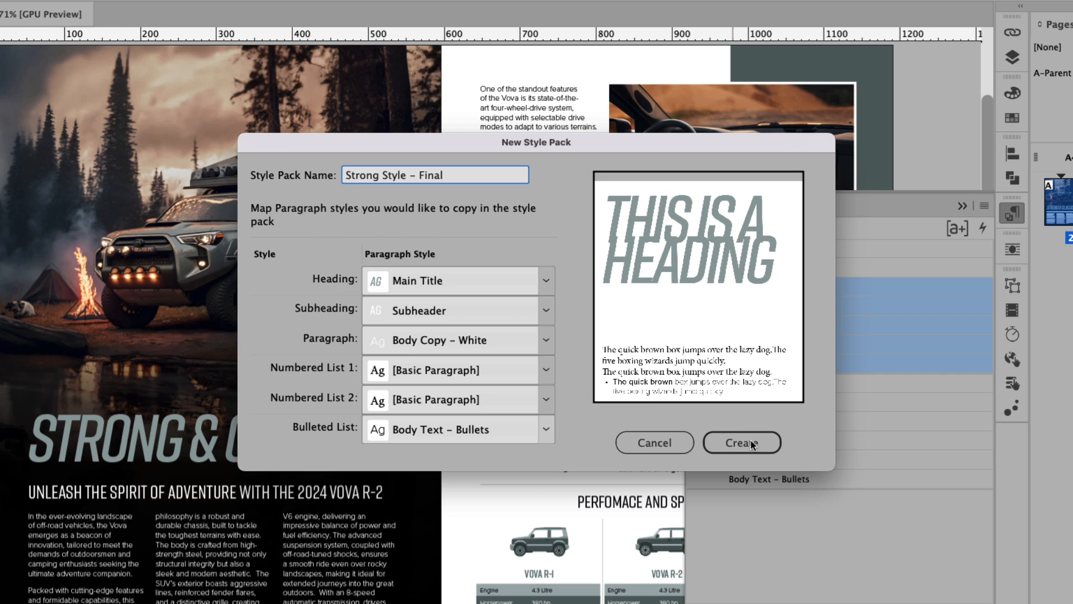
- Create the Strong Style – Final pack and expand its group to reveal its styles
left_click(742, 442)
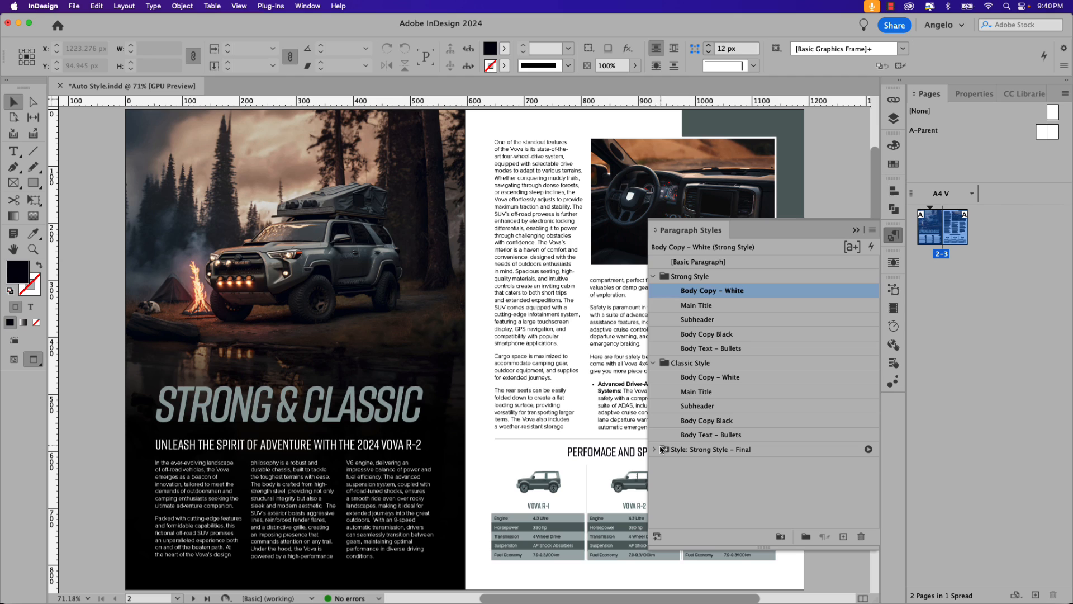
left_click(654, 449)
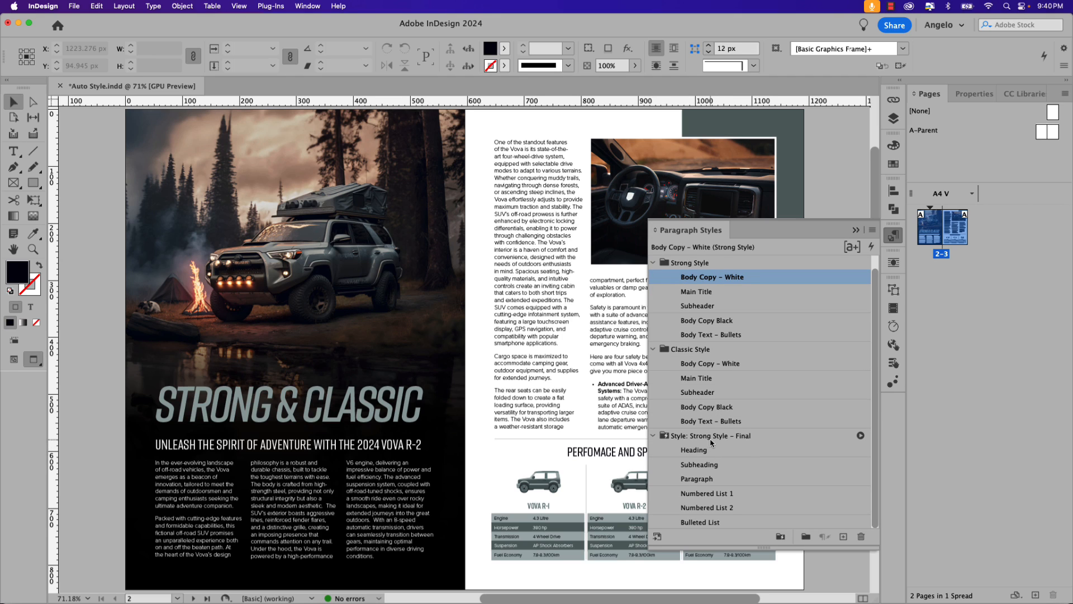
mouse_move(728, 443)
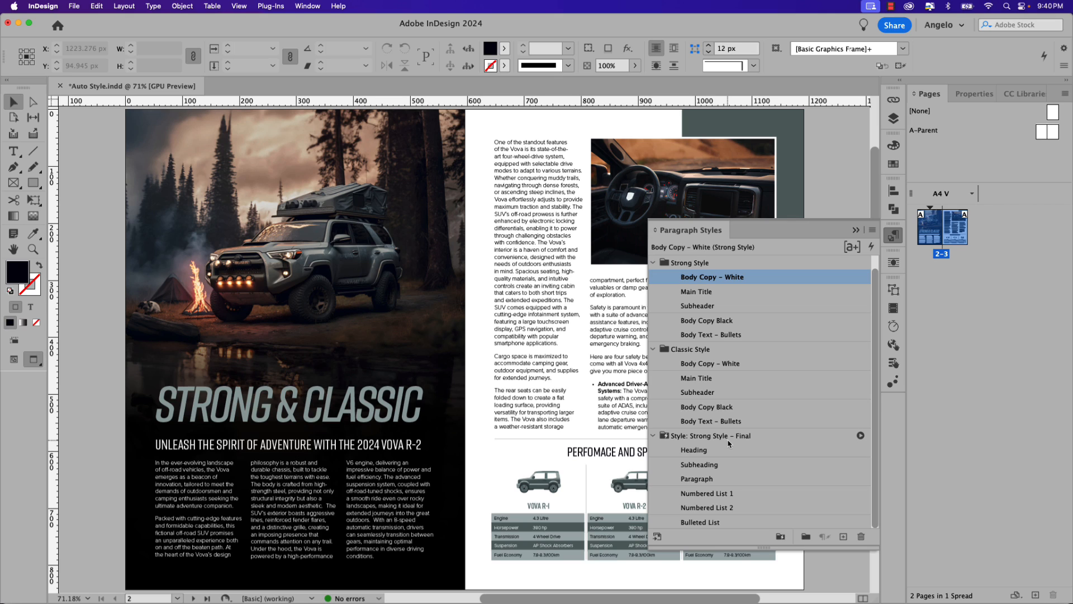
- Create a new style pack named 'Classic Style – Final', keeping the style mappings
left_click(710, 364)
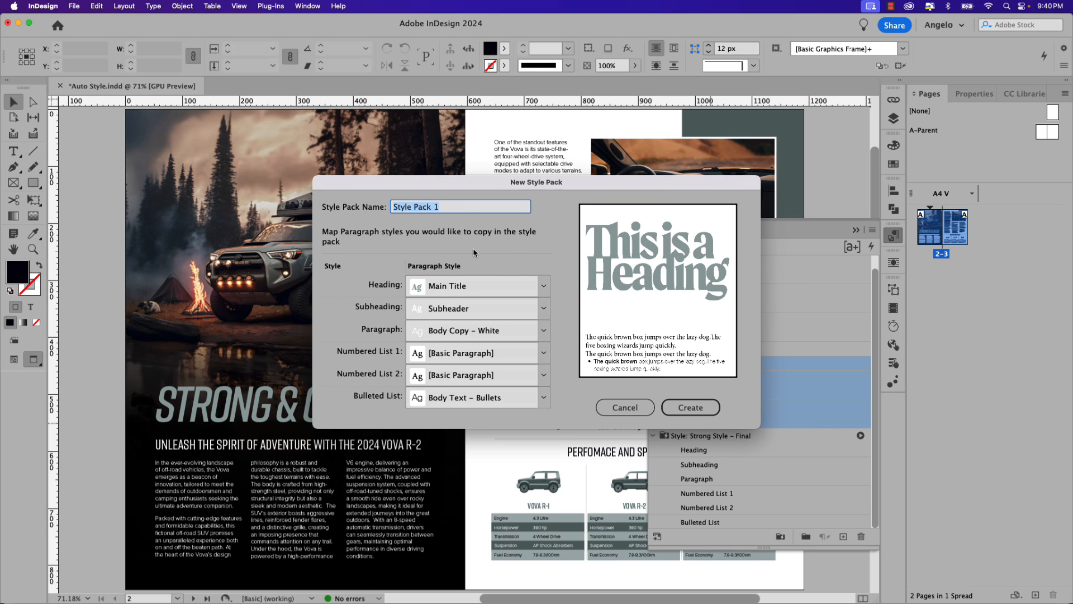
type("Classic")
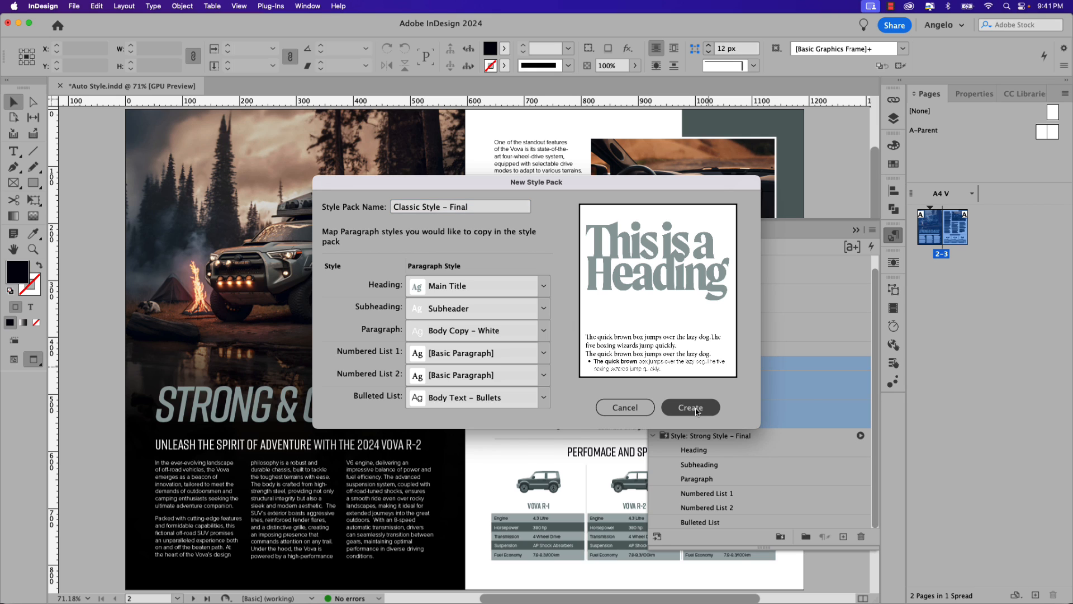
left_click(691, 407)
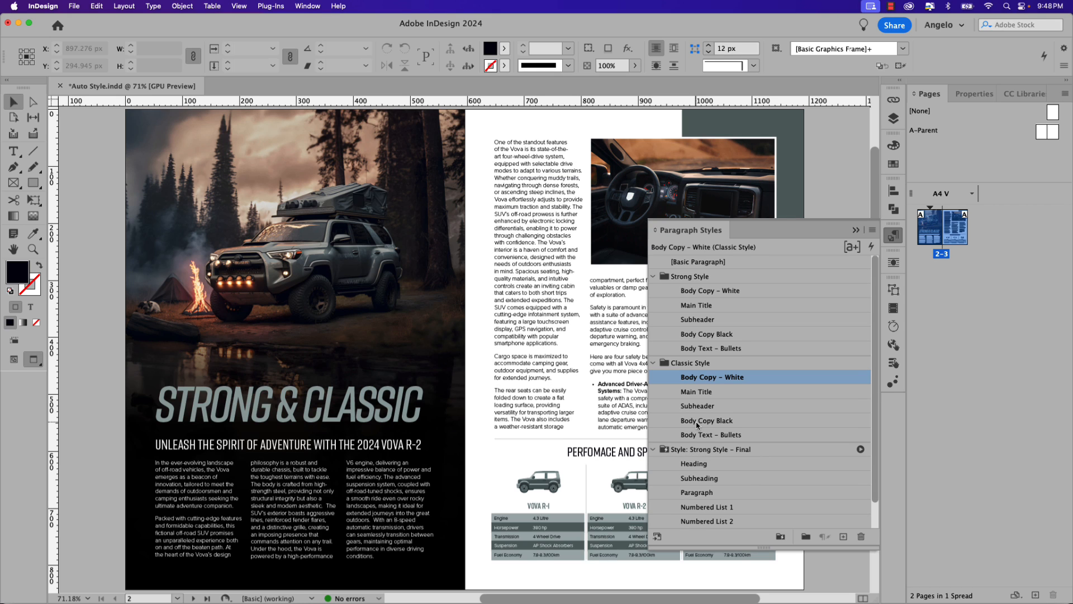
- Collapse the Strong and Classic Style groups and apply Strong Style – Final to the spread
left_click(654, 276)
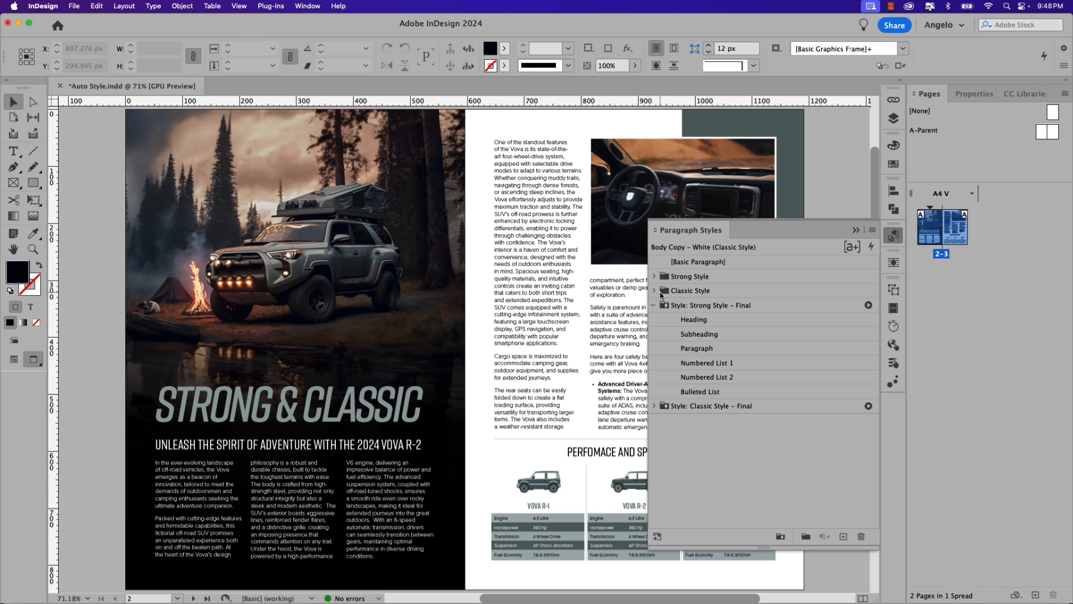
left_click(662, 406)
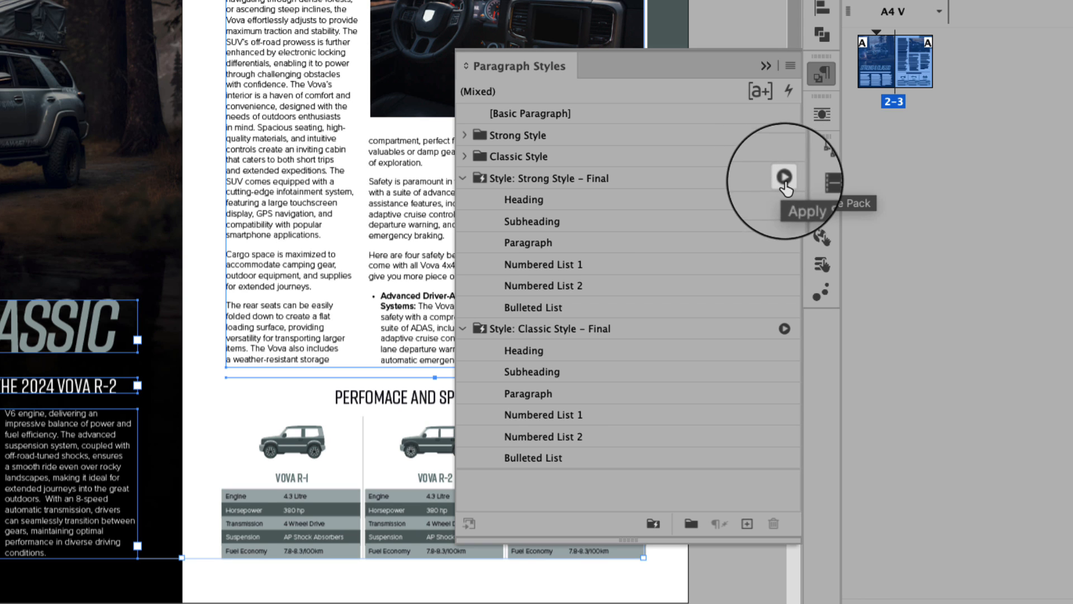
left_click(782, 177)
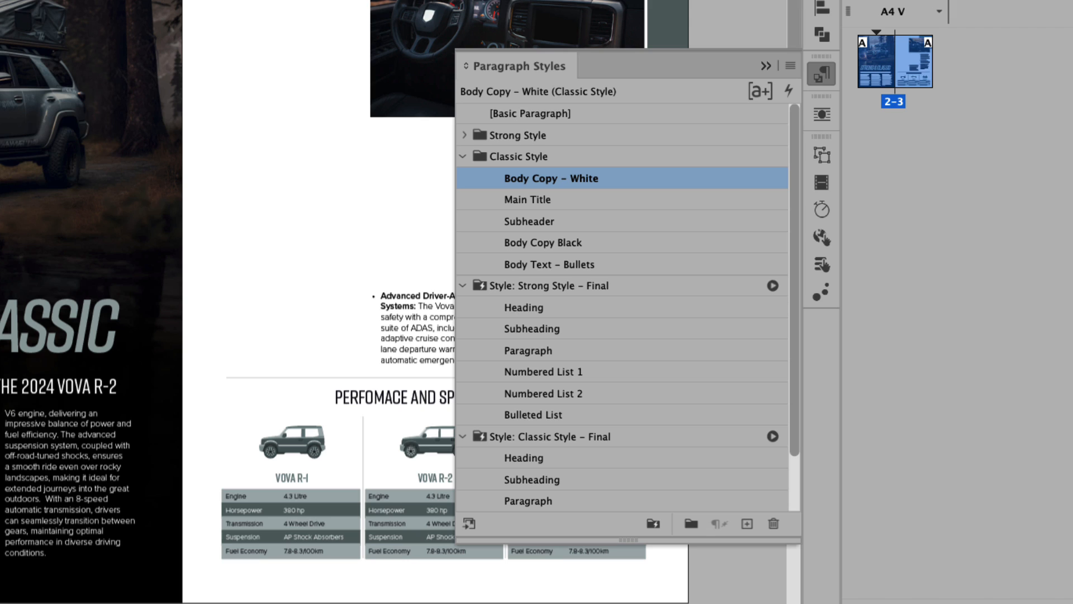
mouse_move(570, 359)
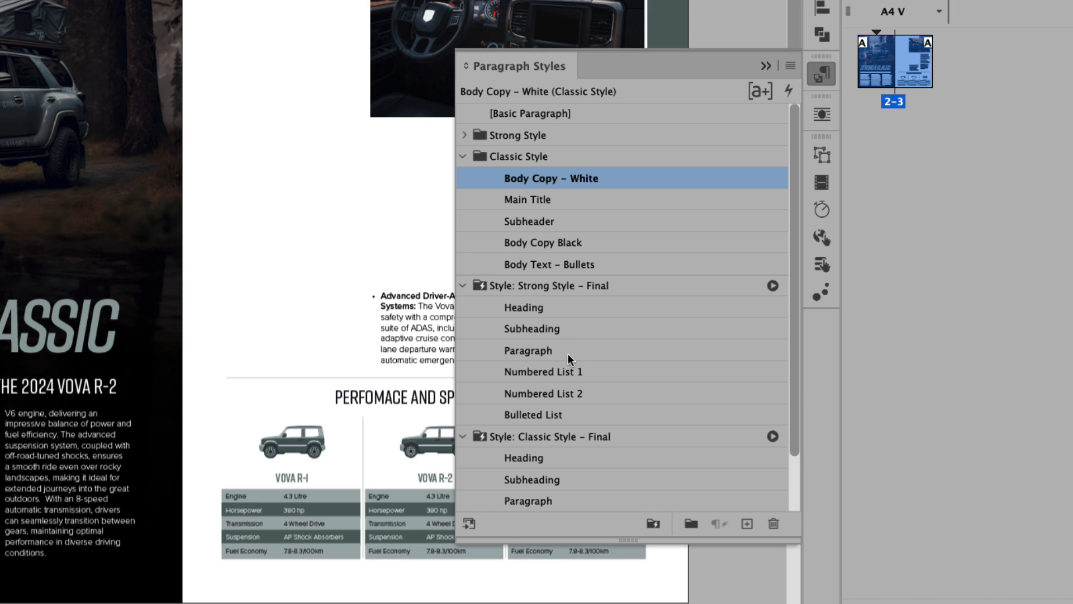
- Duplicate Strong Style – Final's Paragraph style as Paragraph copy with Black character color
right_click(528, 350)
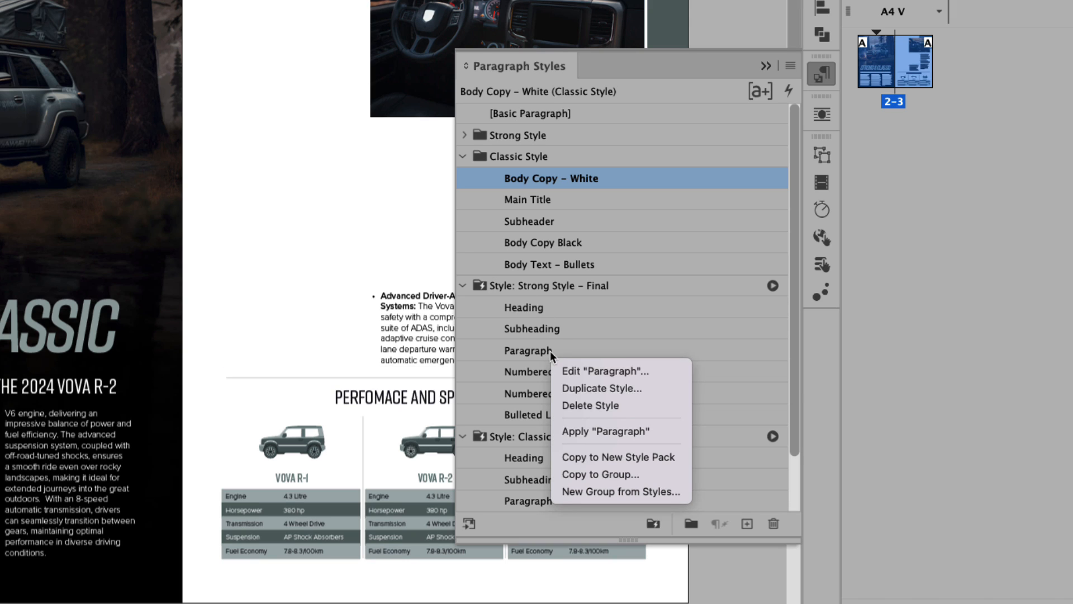
mouse_move(609, 390)
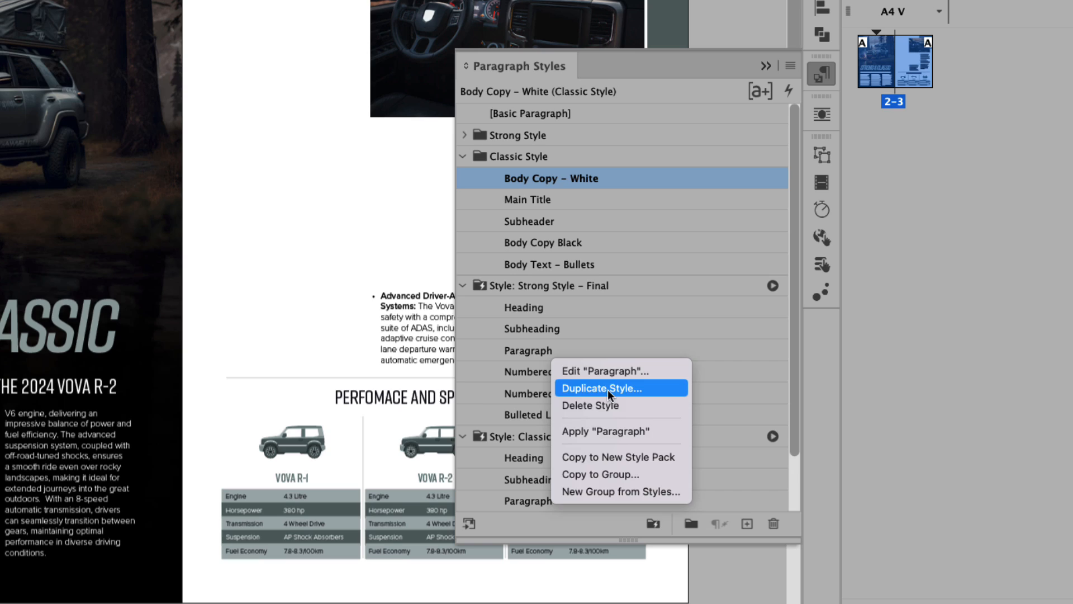
left_click(602, 388)
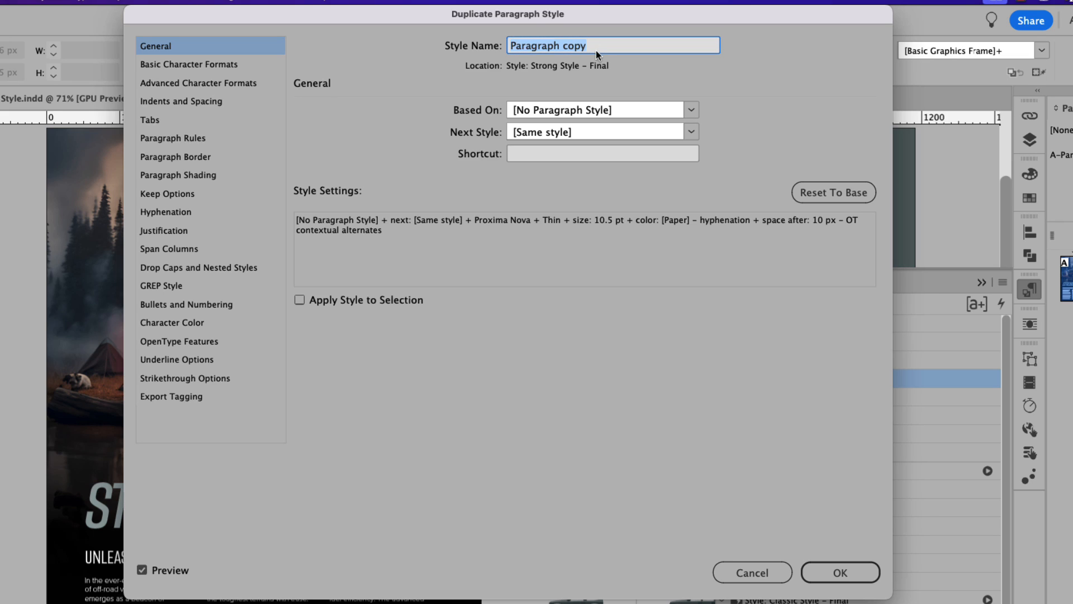
mouse_move(339, 216)
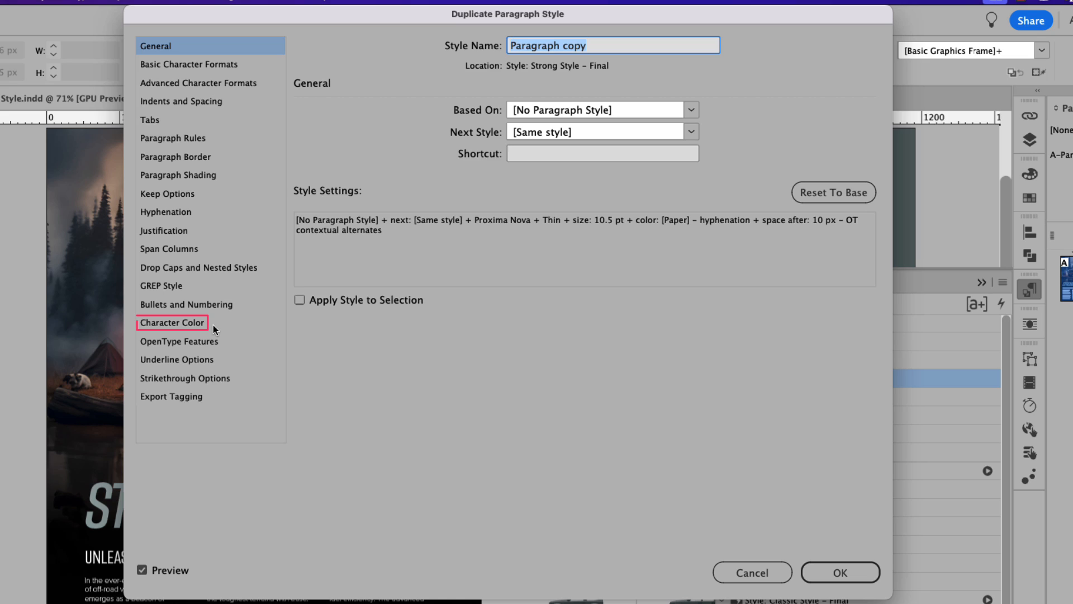
left_click(172, 322)
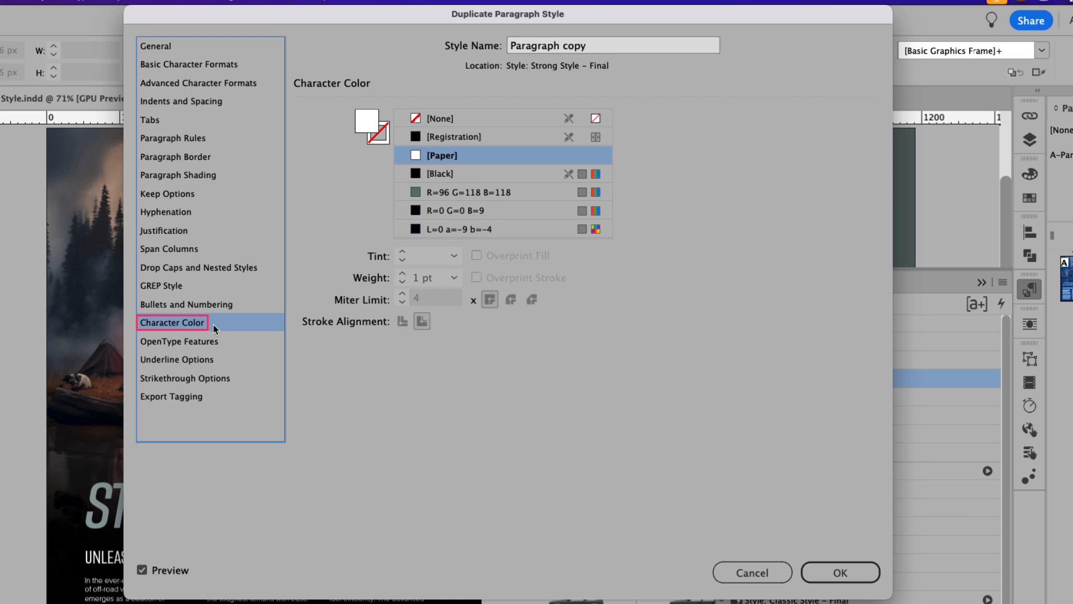
left_click(450, 173)
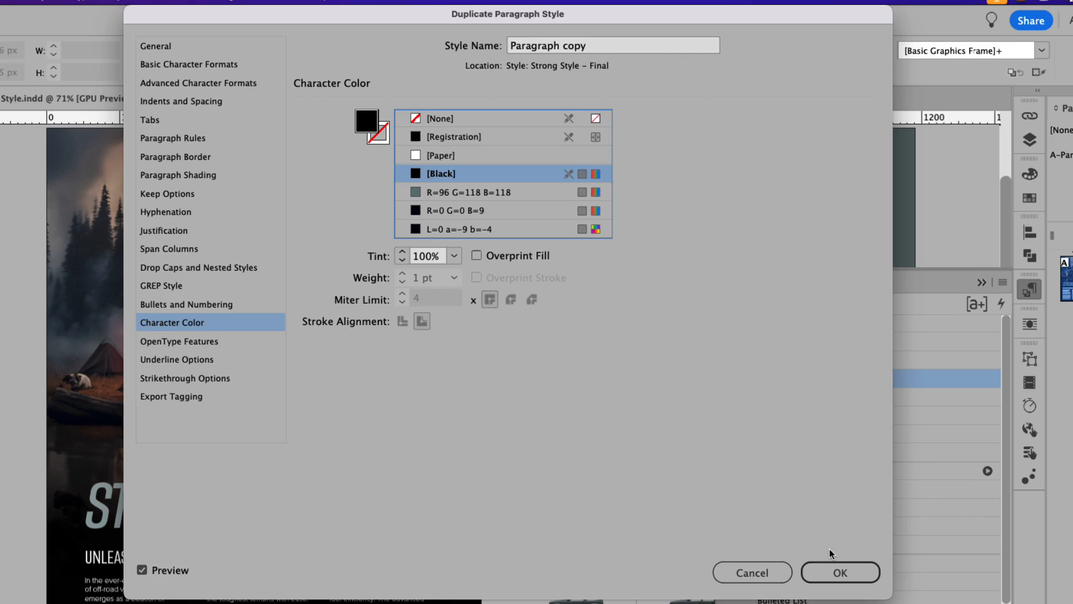
left_click(841, 587)
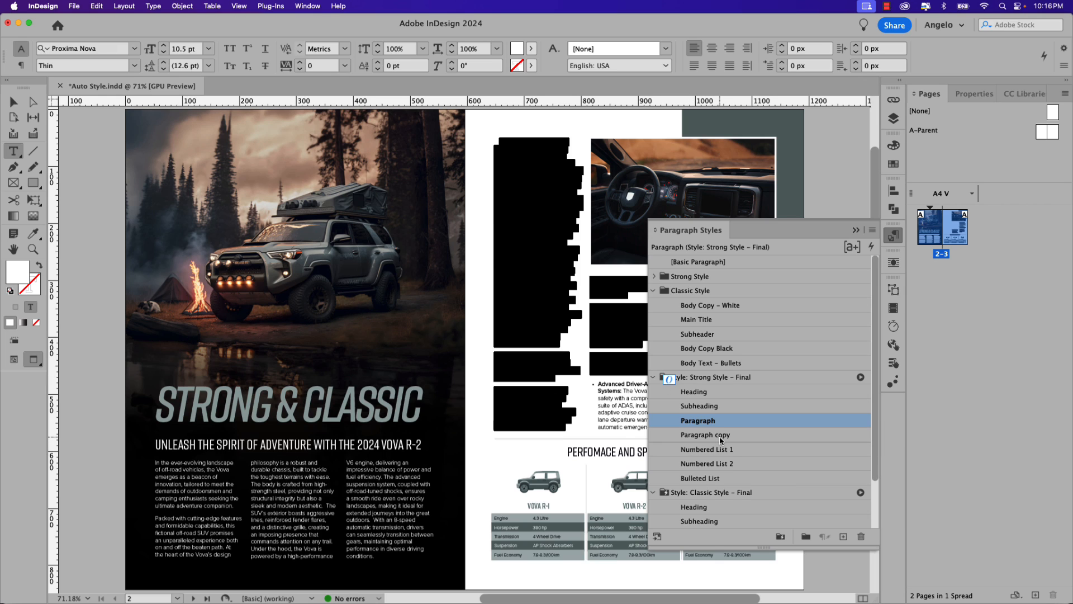
- Apply the black Paragraph copy style to the right page's selected body text
left_click(721, 435)
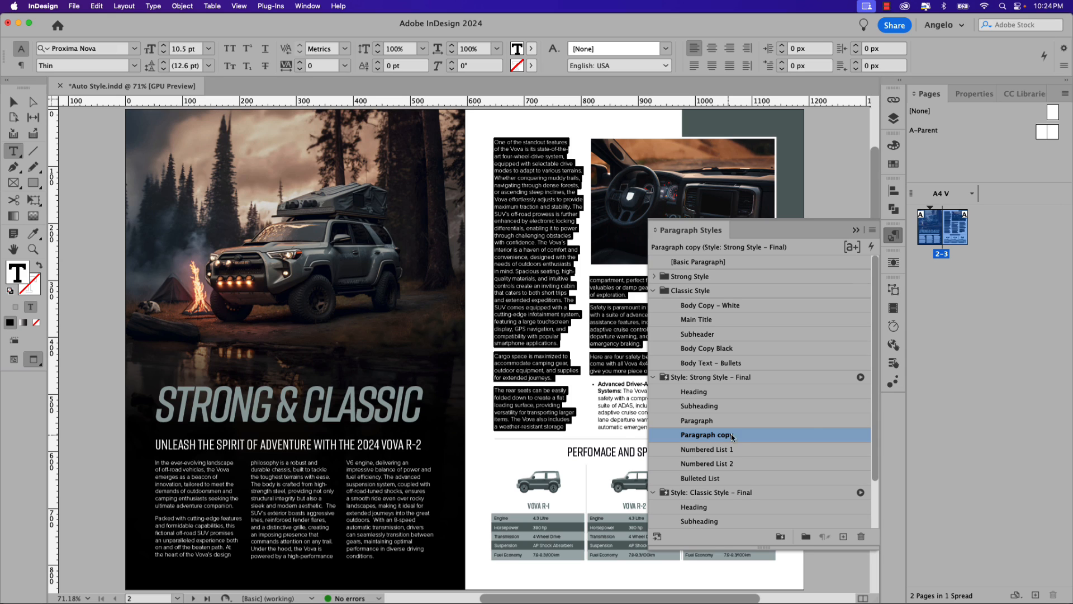
scroll("down", 3)
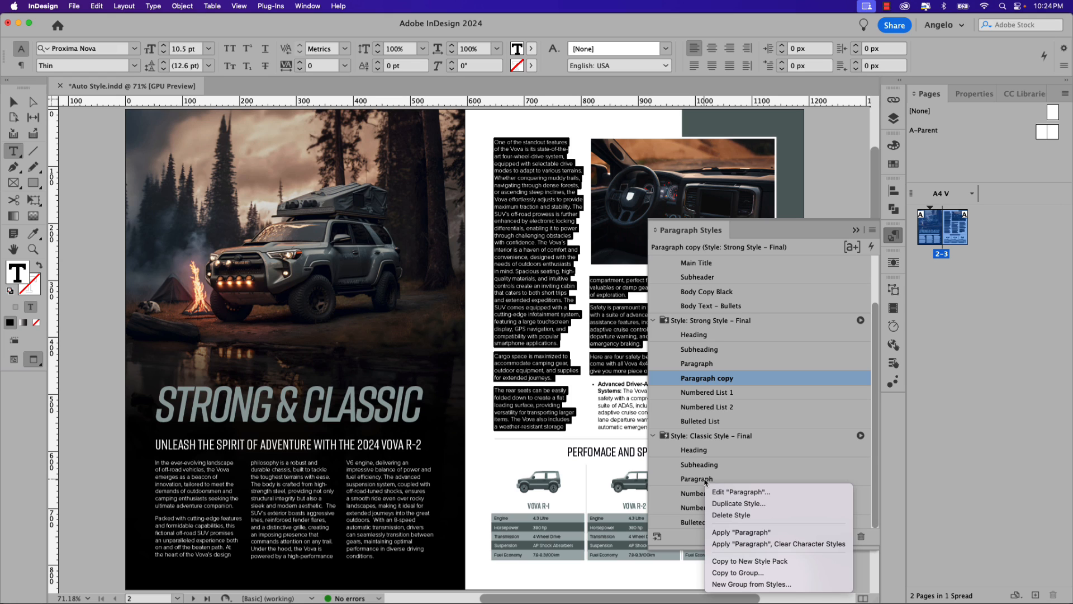
mouse_move(738, 503)
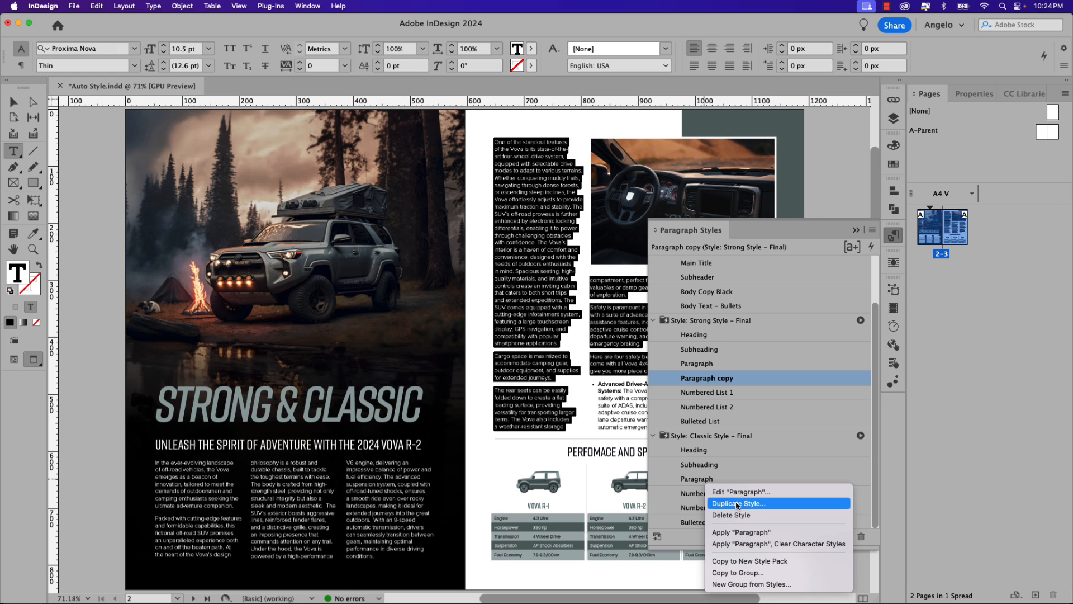
- Duplicate Classic Style – Final's Paragraph style and set the copy's character color to Black
left_click(738, 503)
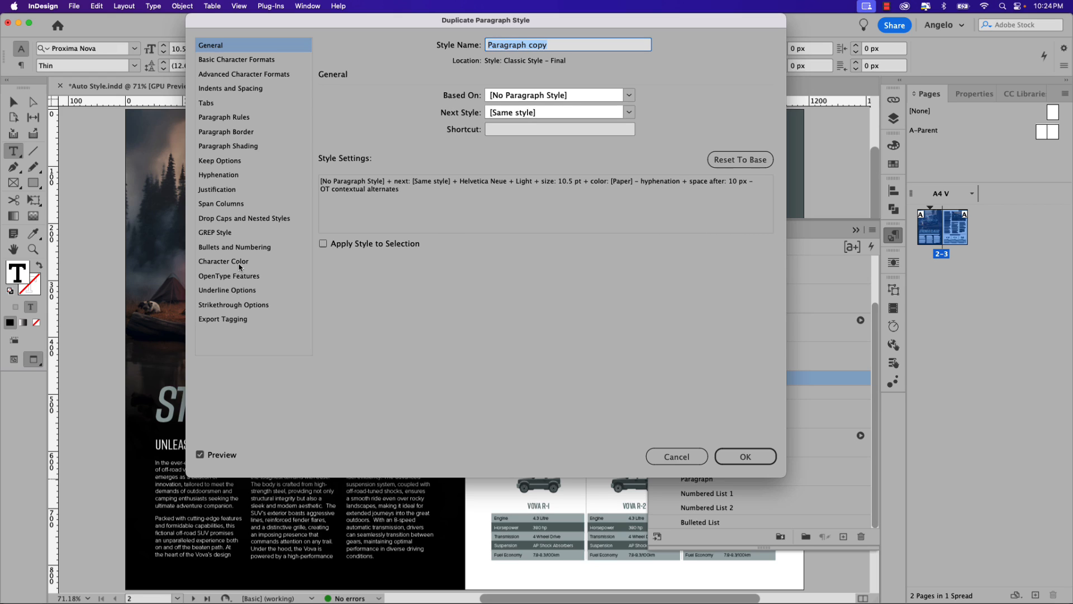
left_click(223, 261)
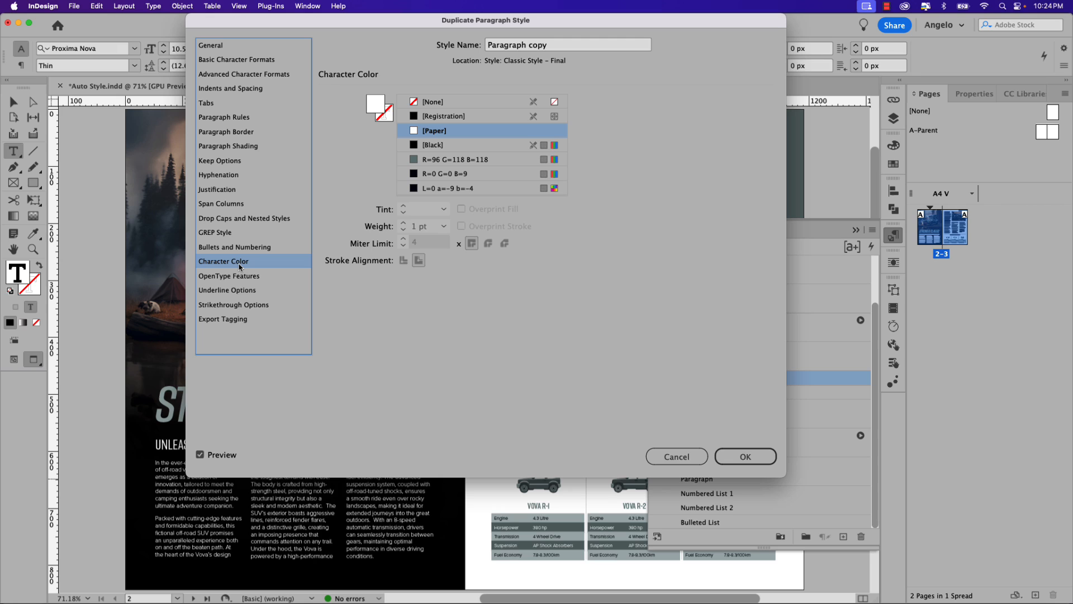
mouse_move(428, 145)
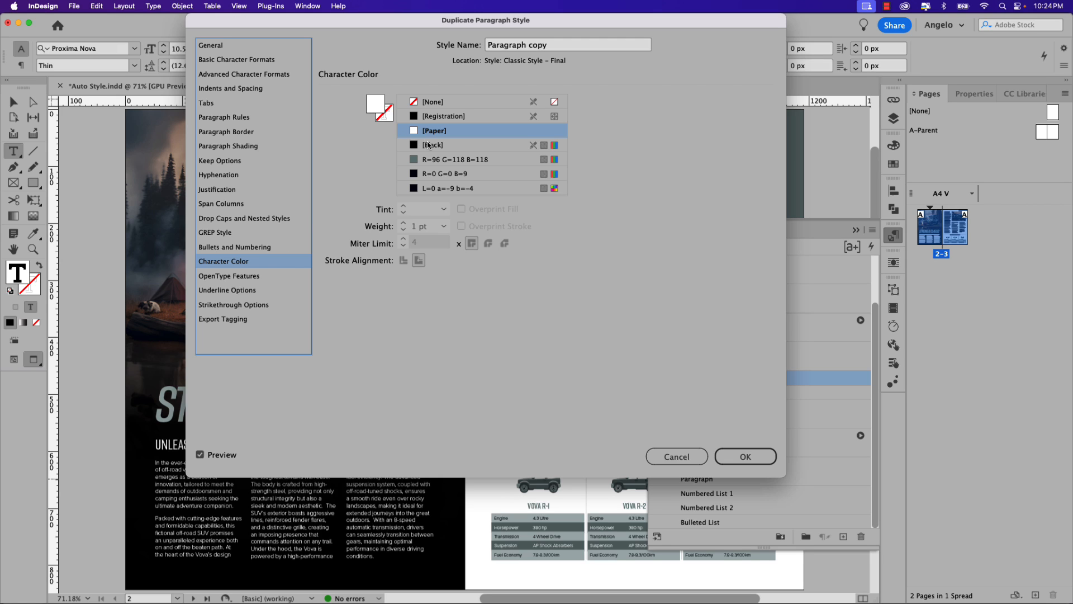
left_click(433, 145)
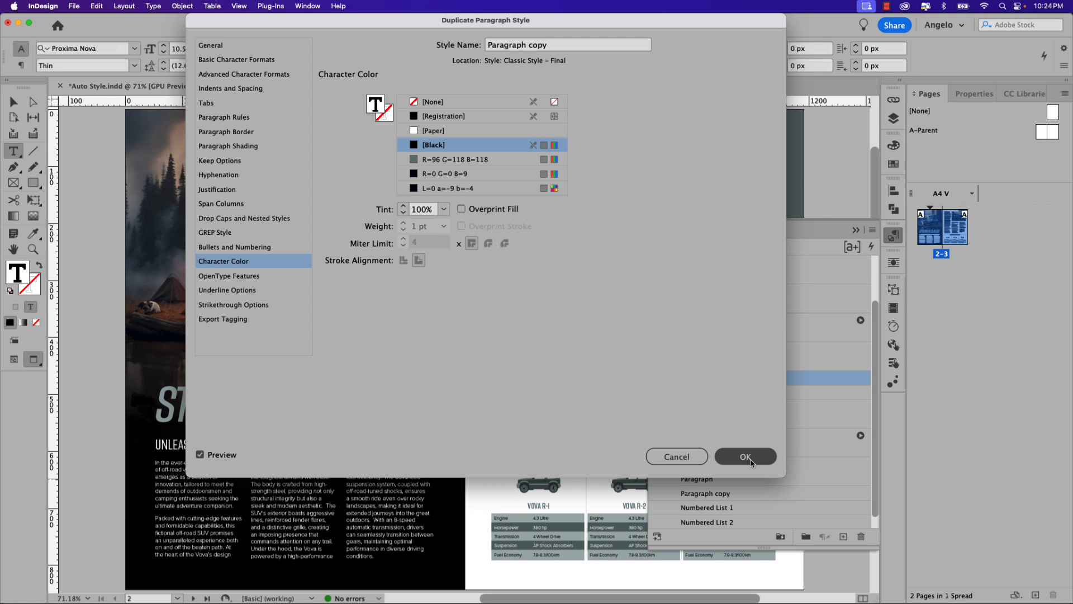
left_click(745, 456)
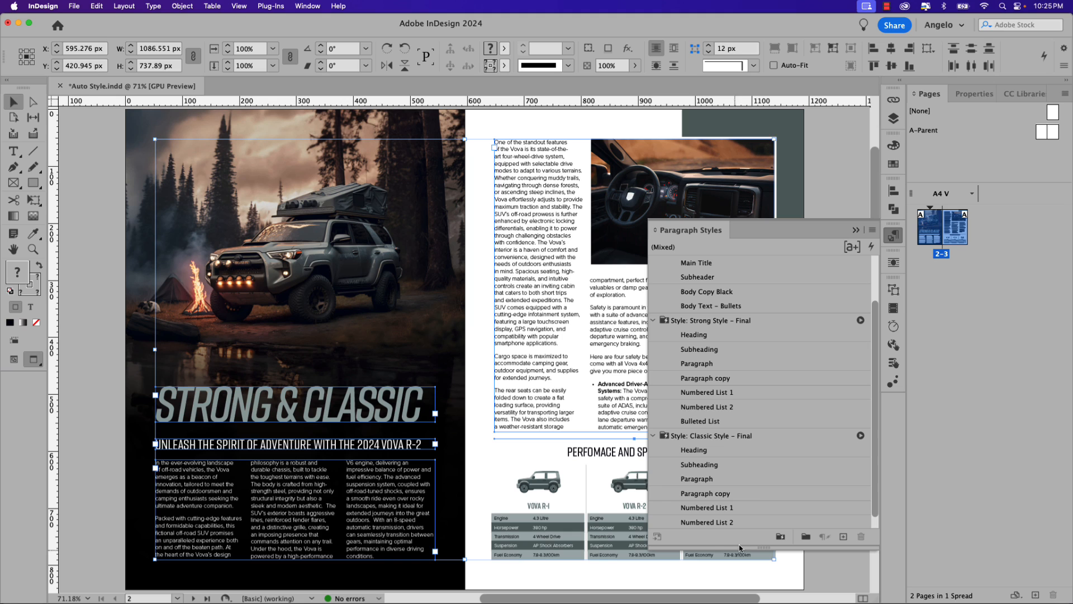
mouse_move(859, 436)
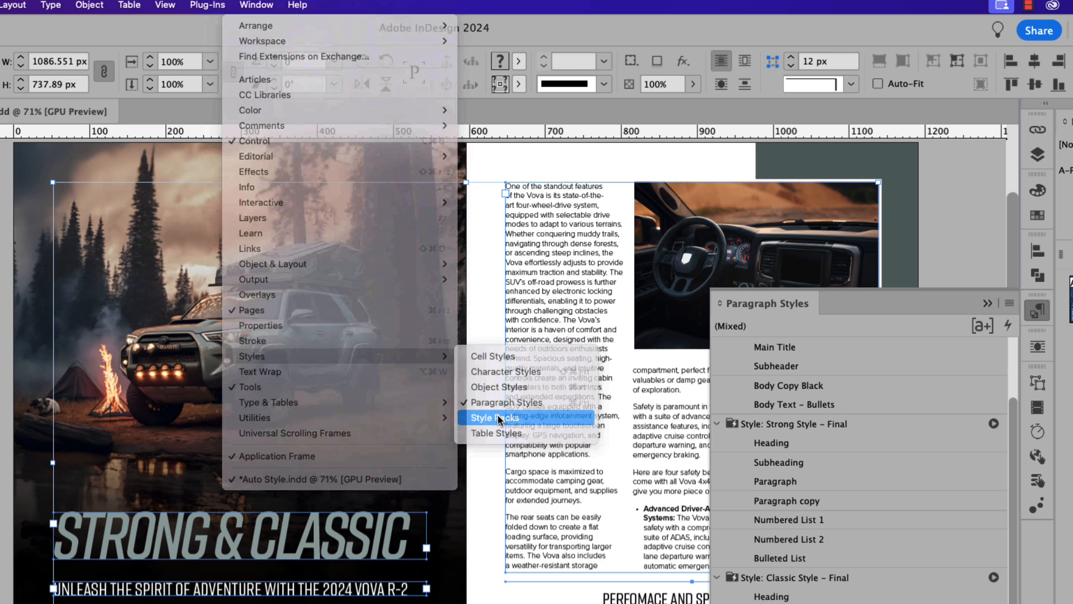
- Show the Custom tab of the Style Packs panel and scroll through the packs
left_click(492, 418)
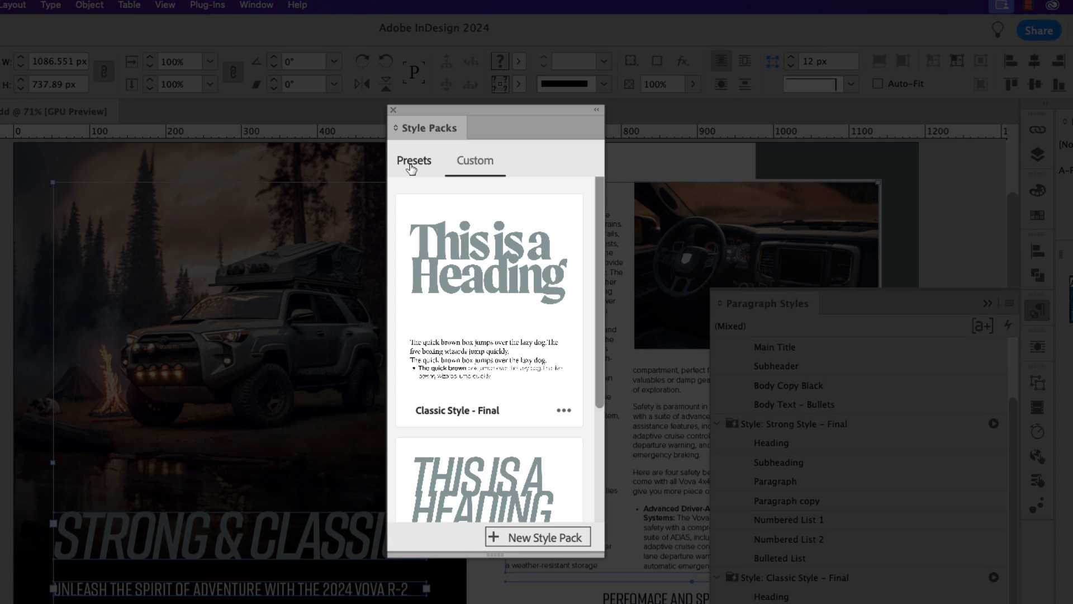
left_click(475, 161)
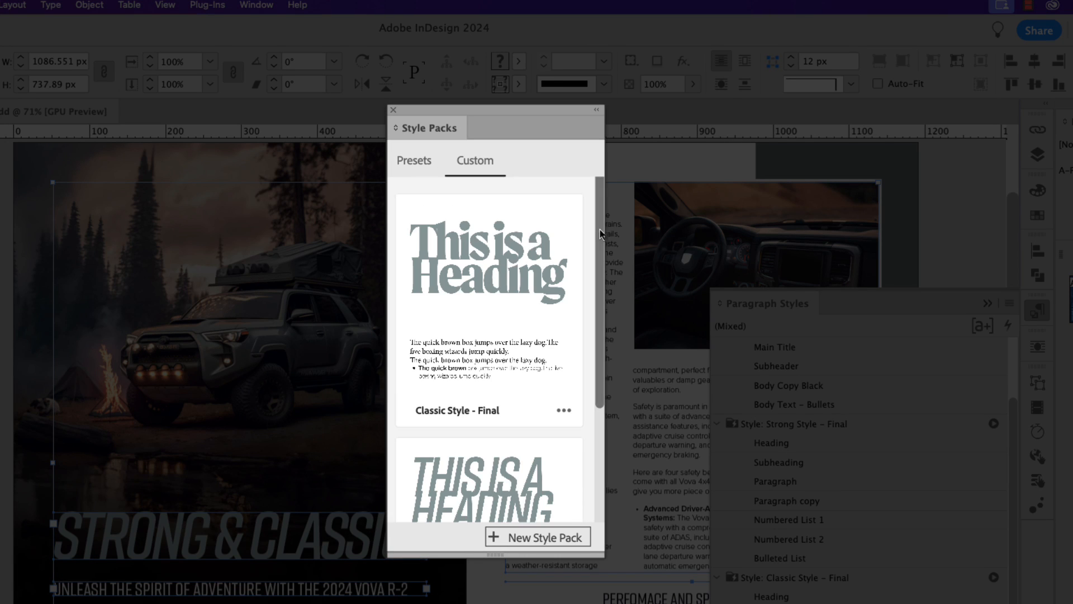
scroll("down", 3)
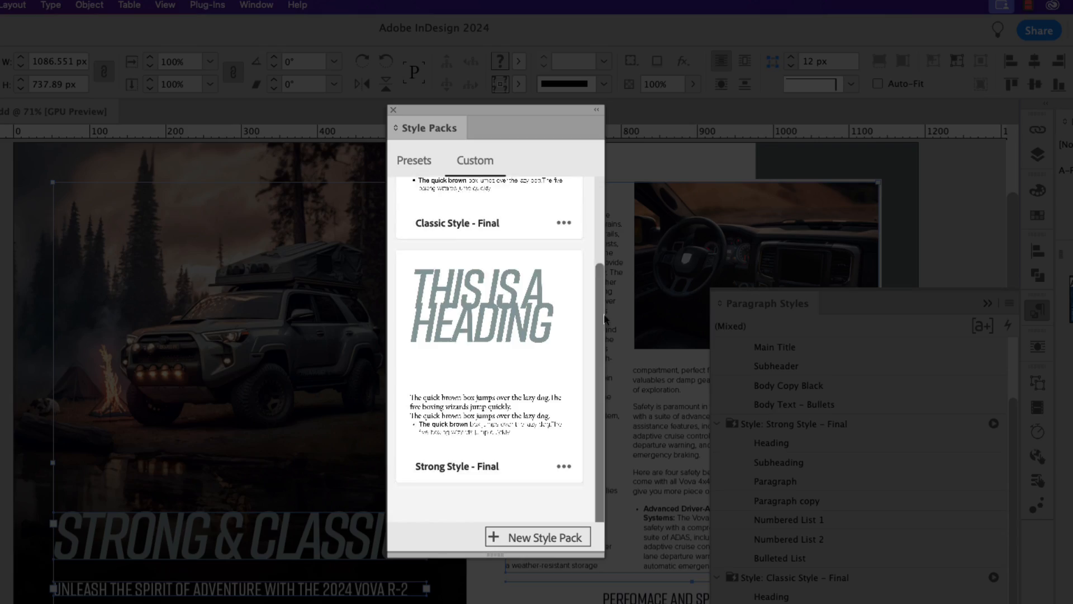